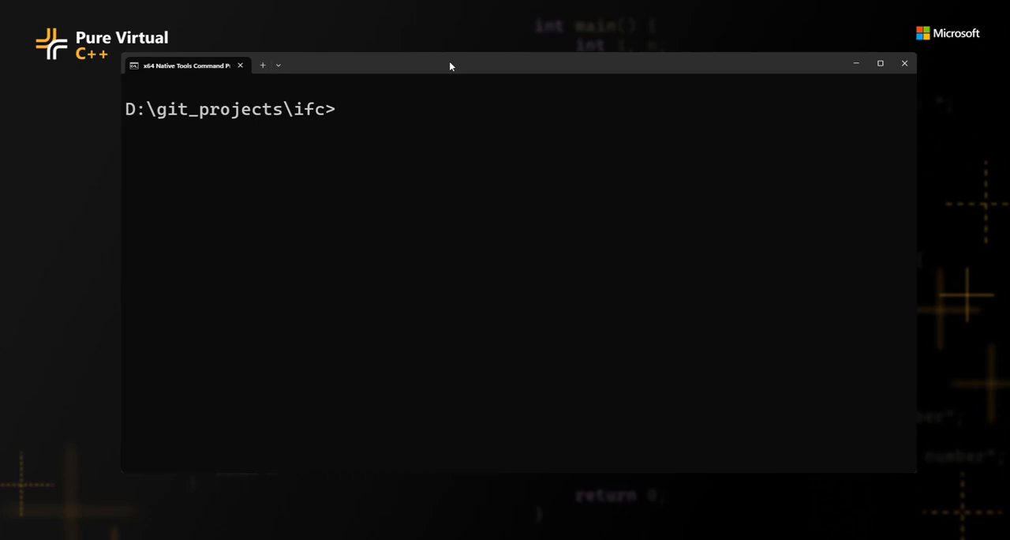
Step: Check the ifc repository's latest commit with git log and its git status
type("git l")
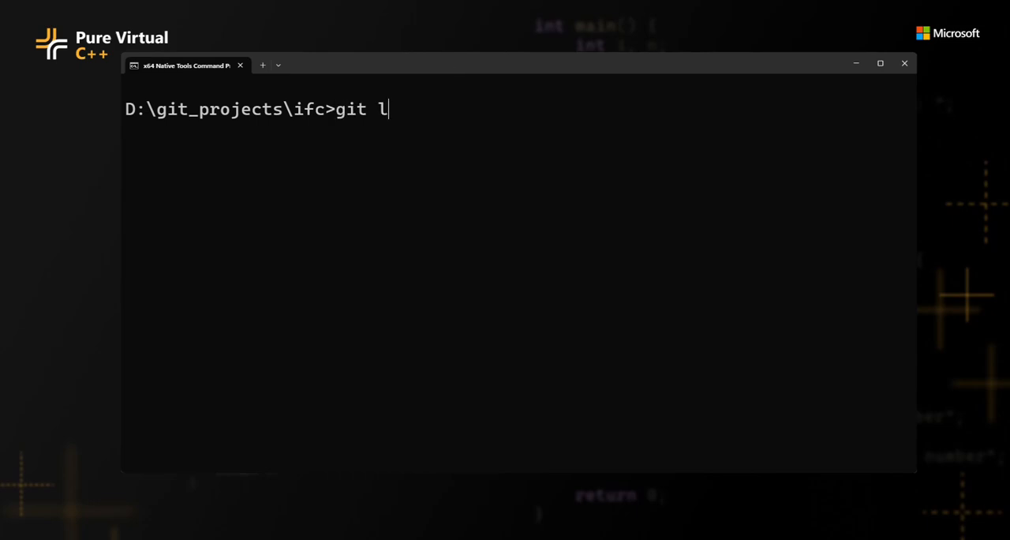
type("og -1 --oneline")
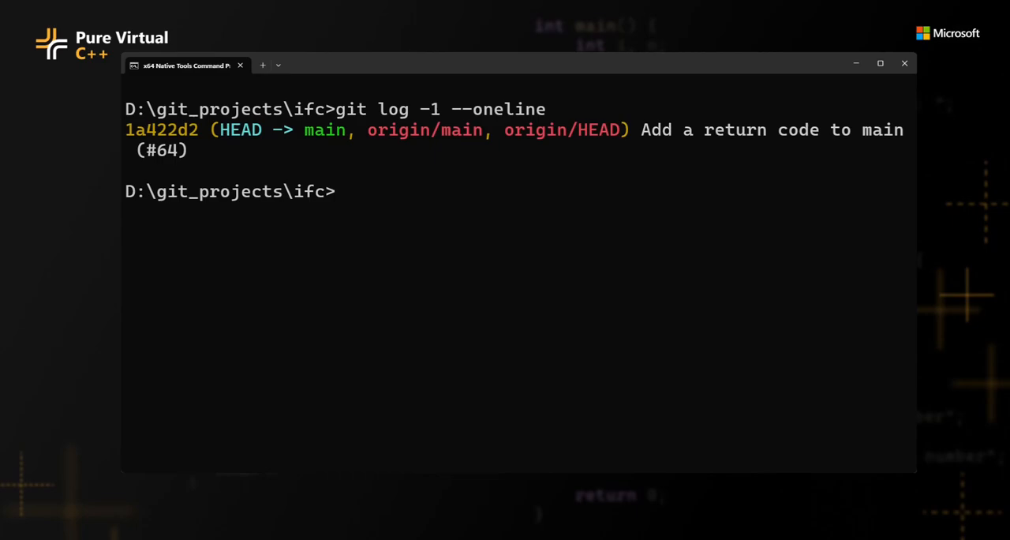
type("git")
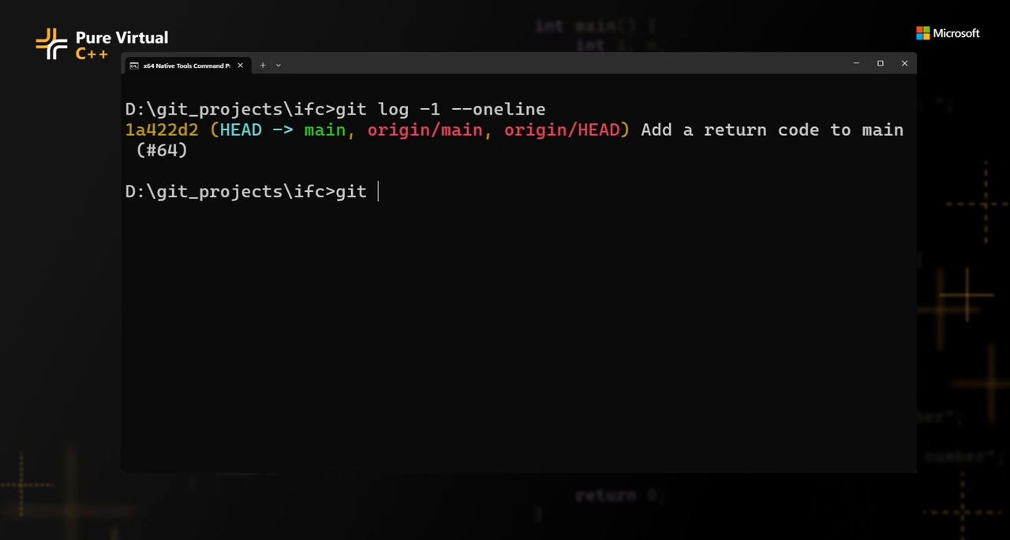
type("statuc")
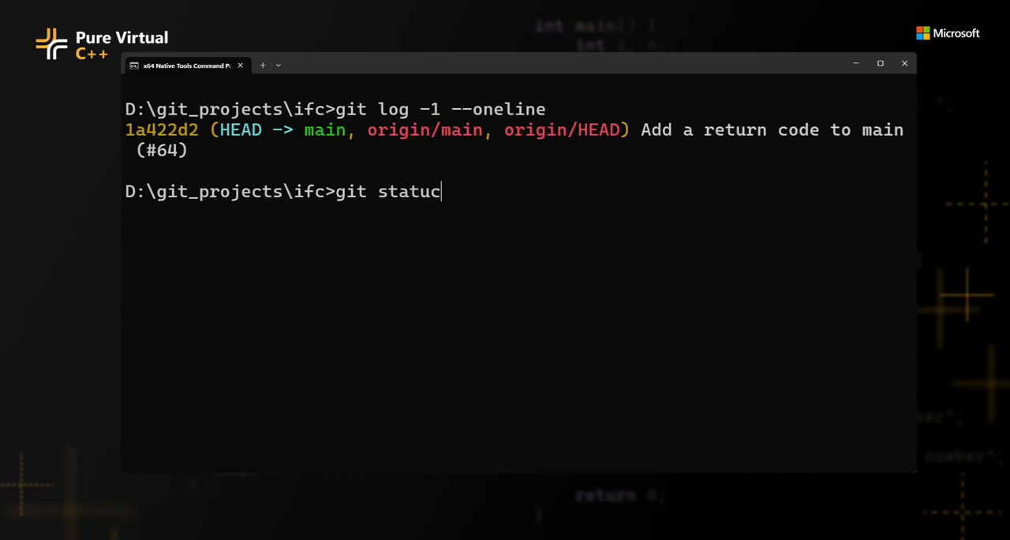
key("Enter")
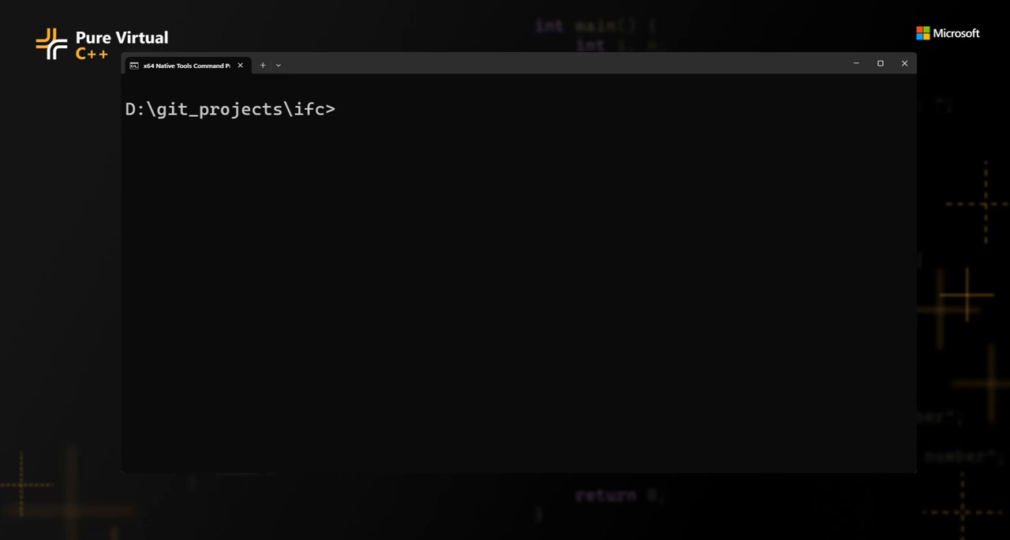
Step: Run vcpkg x-update-baseline --add-initial-baseline, then clear the terminal with cls
type("vcpkg")
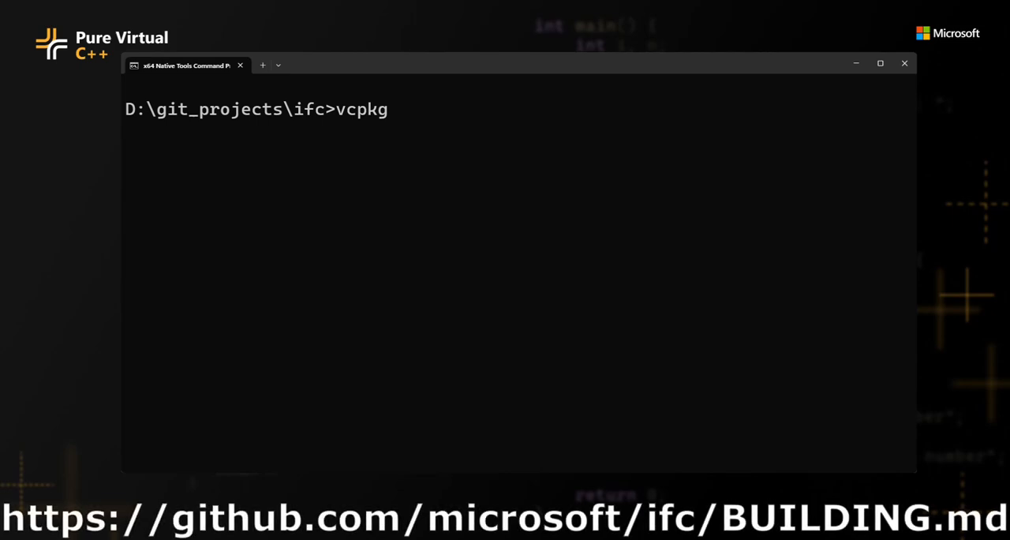
type("x-")
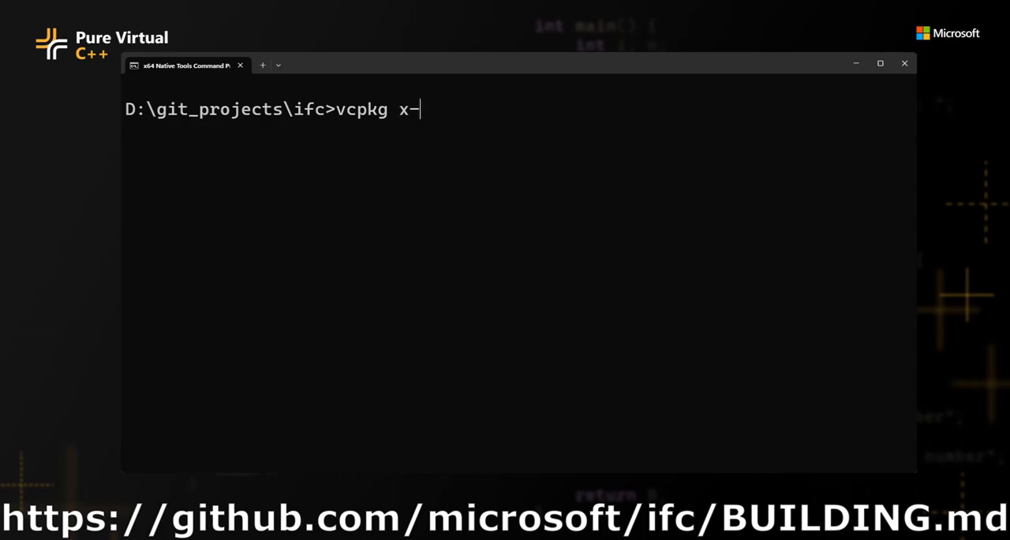
type("update-basel")
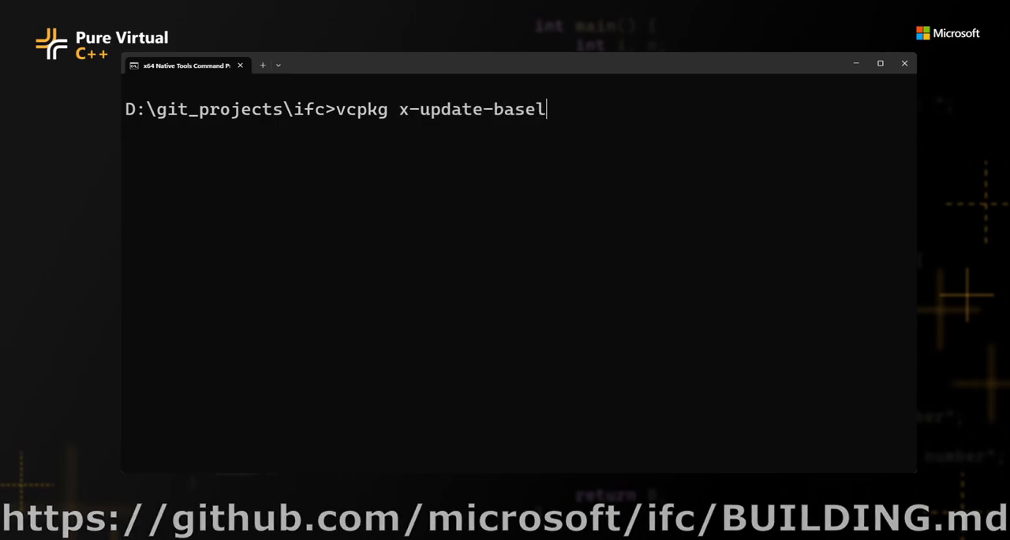
type("ine --add")
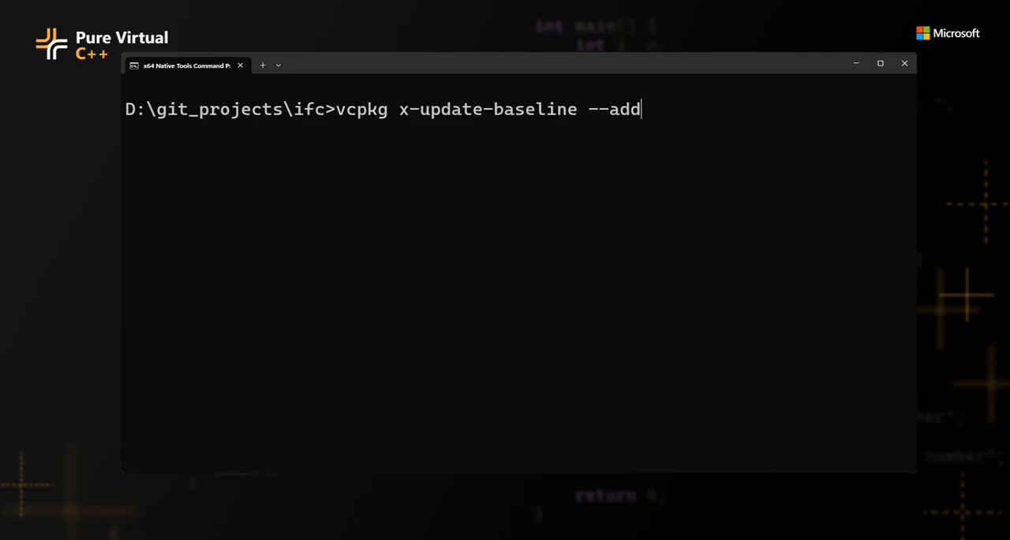
type("-ini")
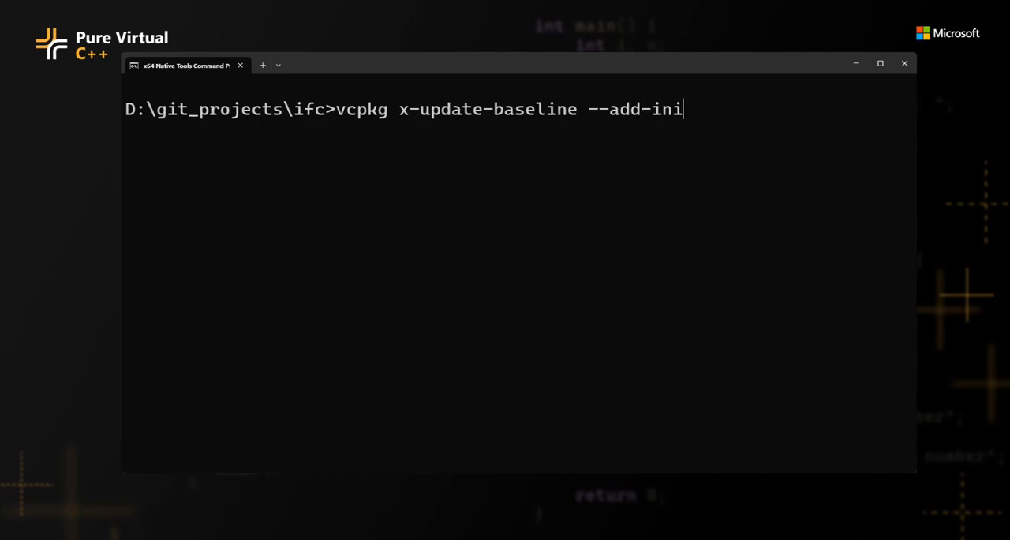
type("tial-baseline")
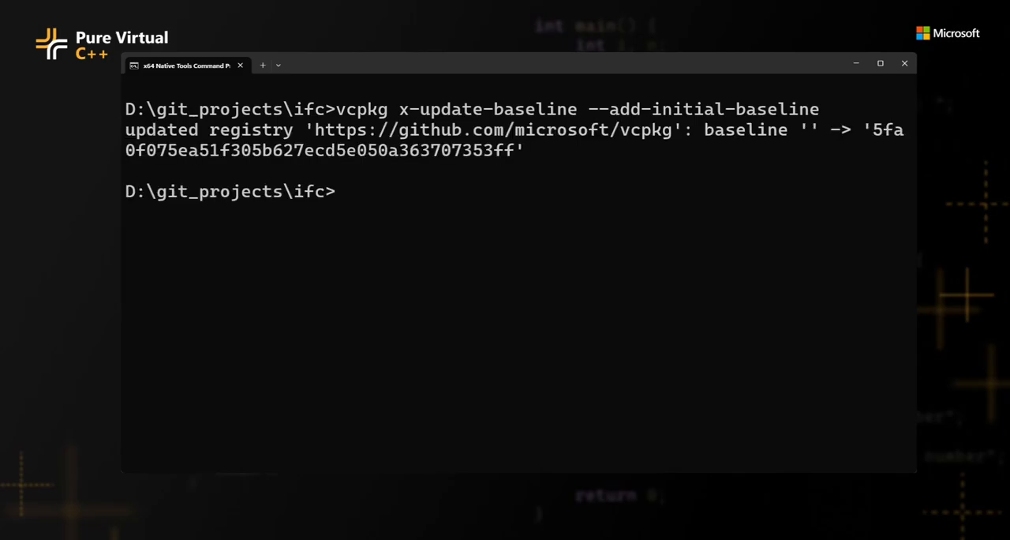
type("cl")
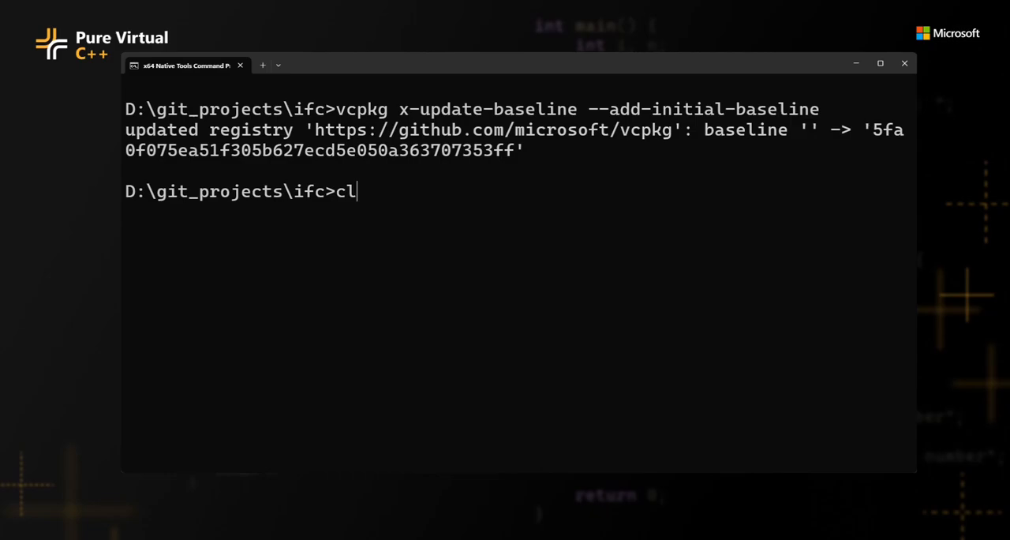
key("Enter")
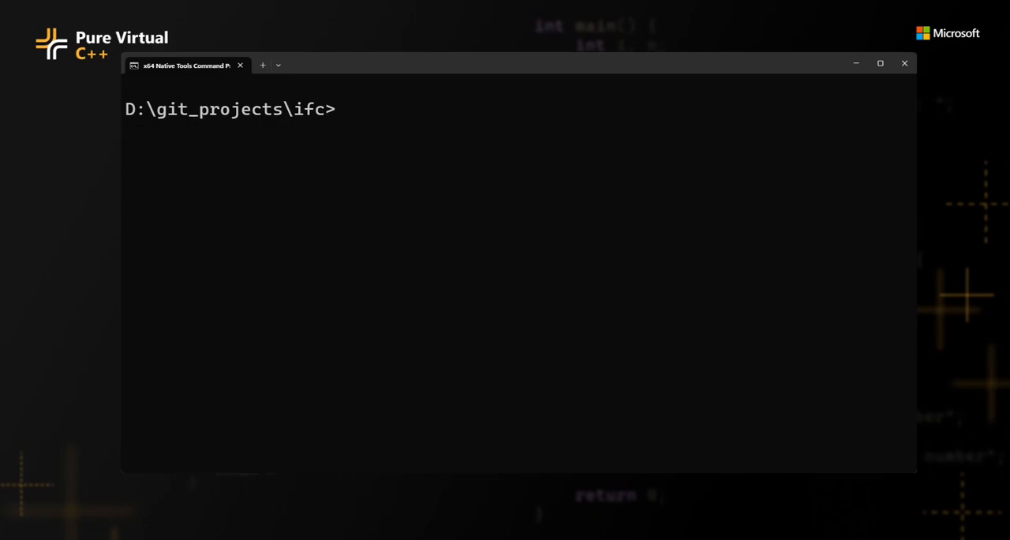
Step: Configure into the build folder with cmake --preset=test, then clear the screen
type("cmake -B build")
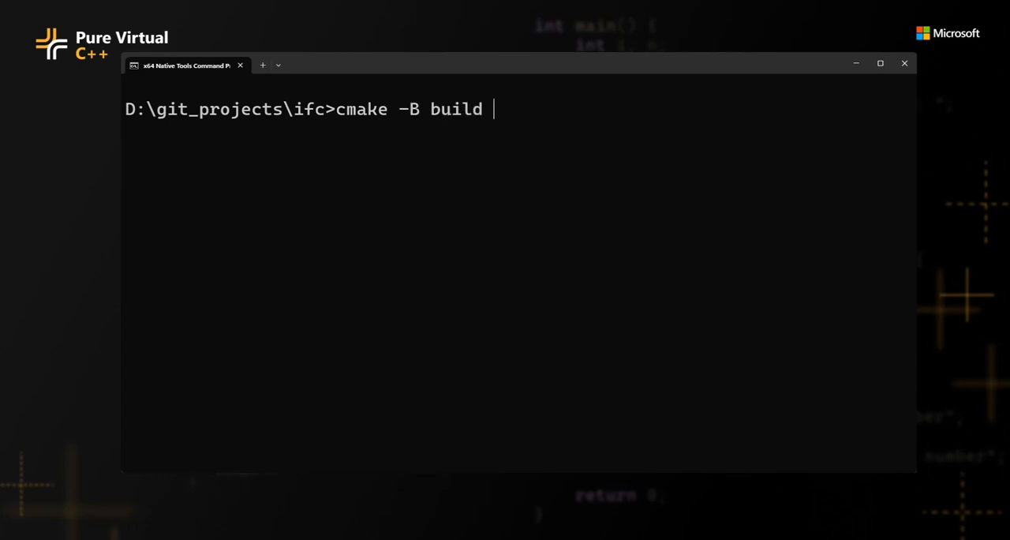
type("--confi")
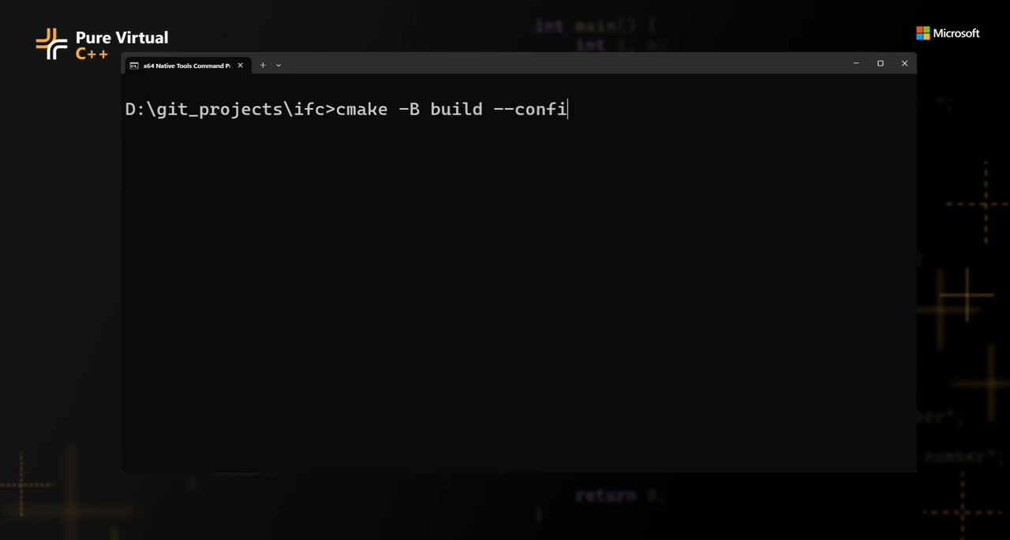
key("BackSpace")
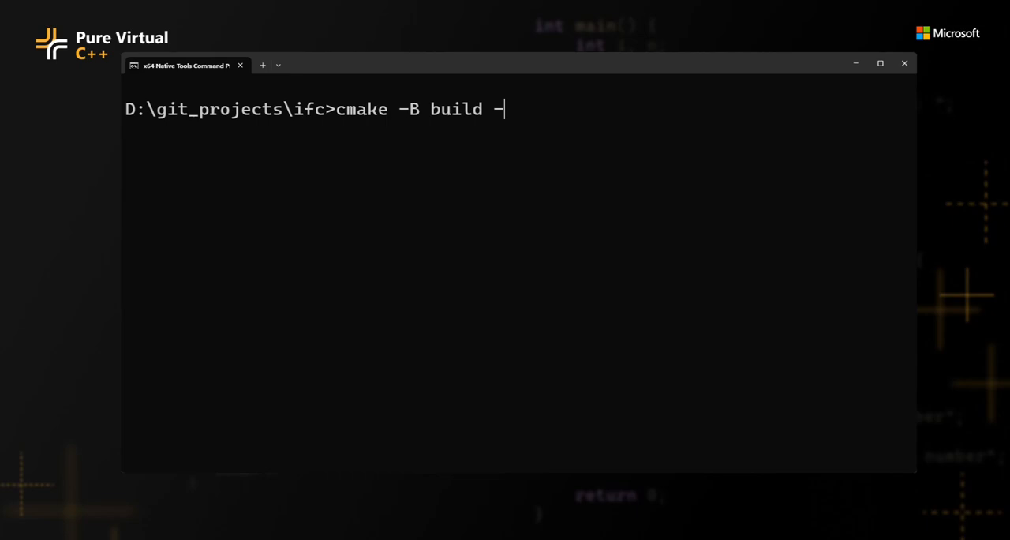
type("-preset")
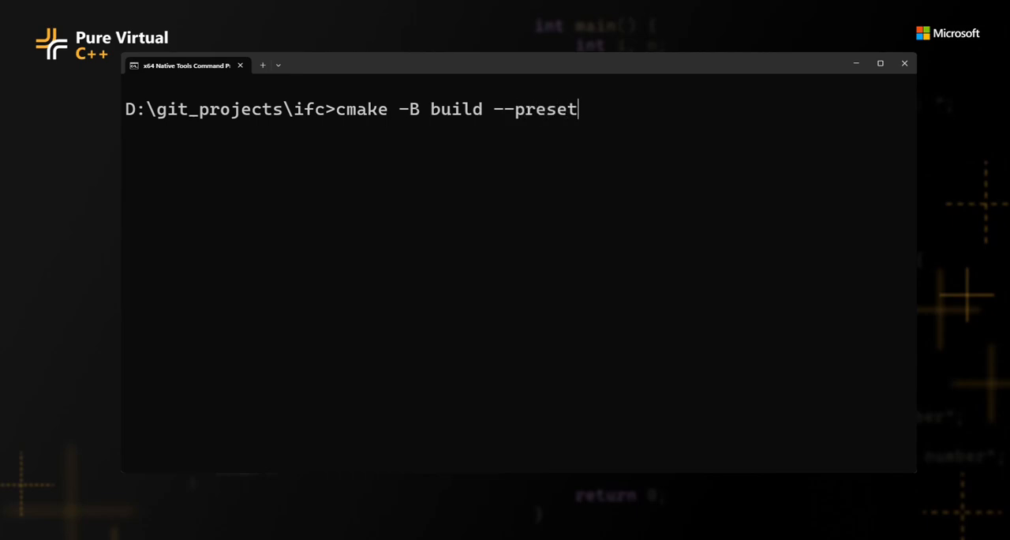
type("=")
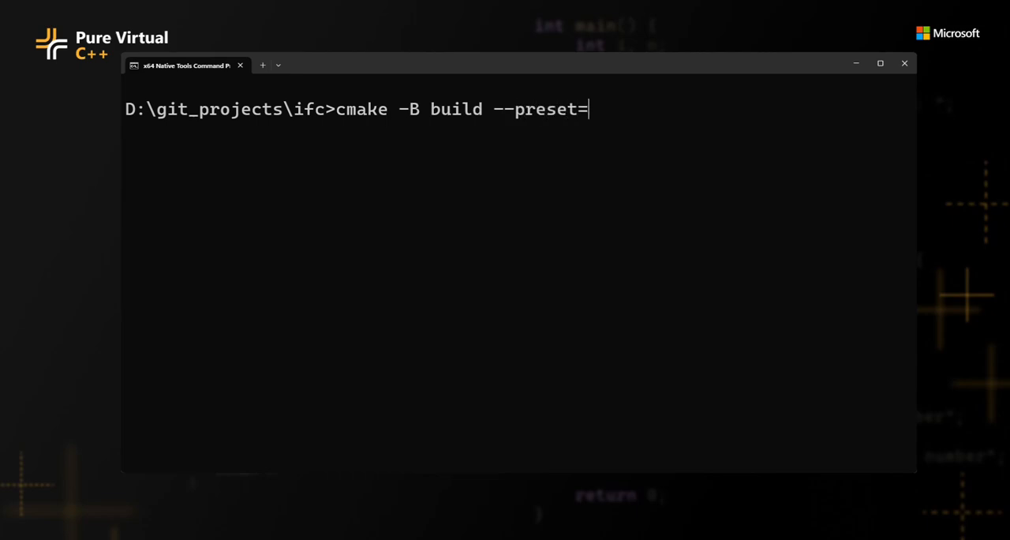
type("tes")
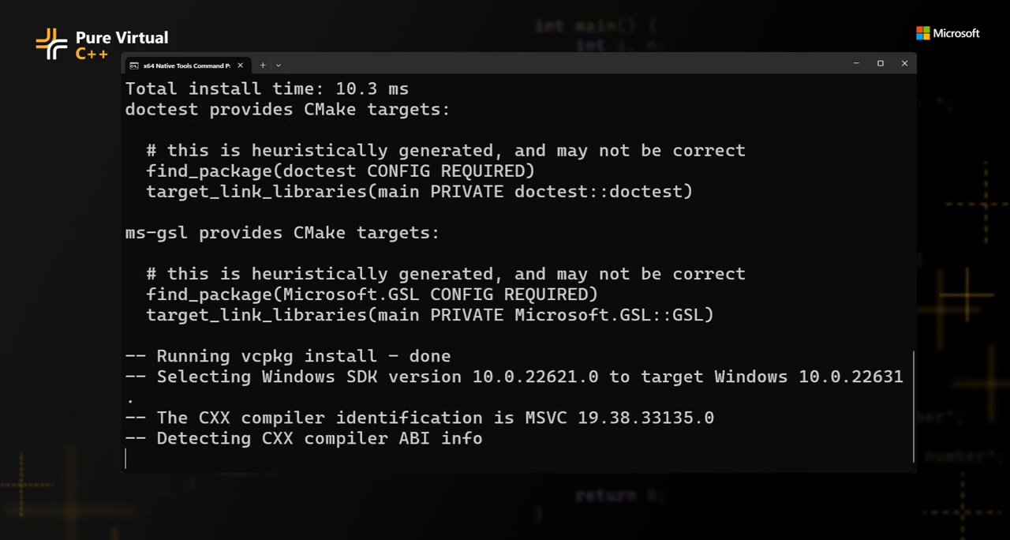
type("cl")
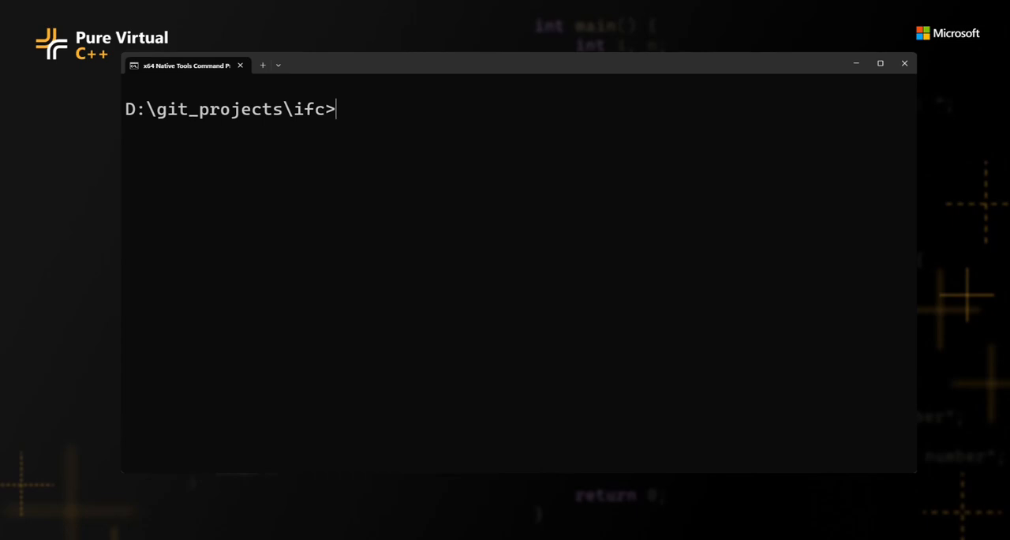
Step: Build the Release configuration with cmake --build build --config Release and review the output
type("cmake --build build --")
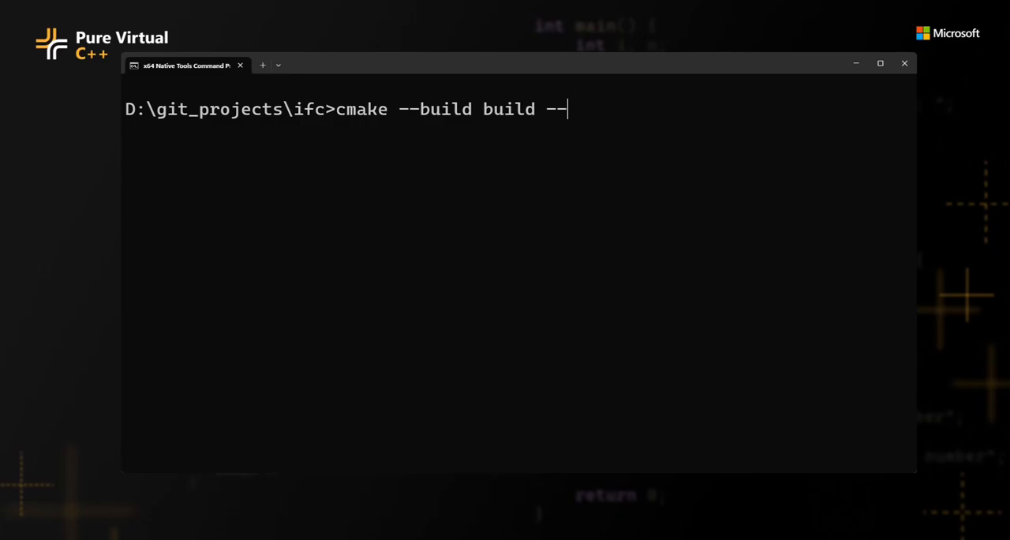
type("config")
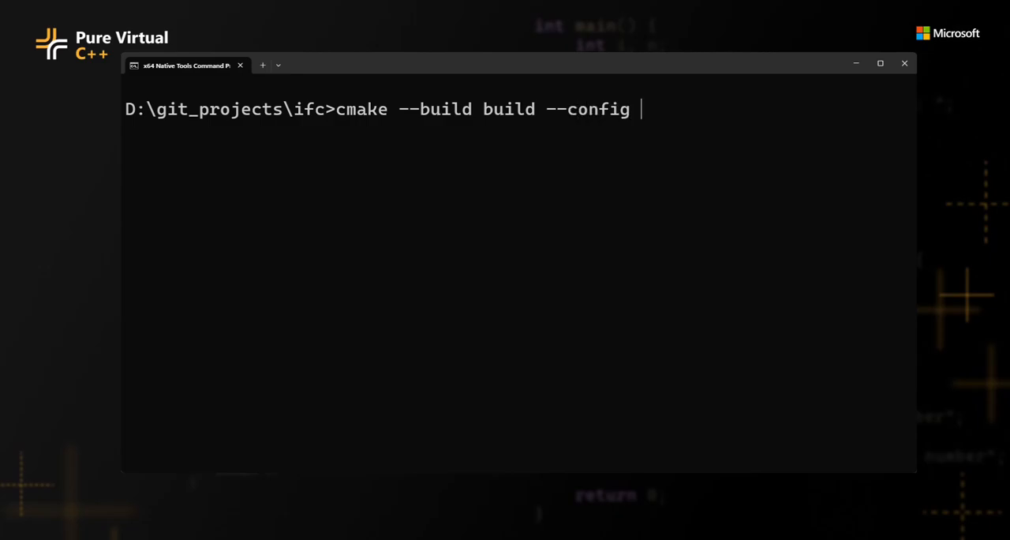
type("Release")
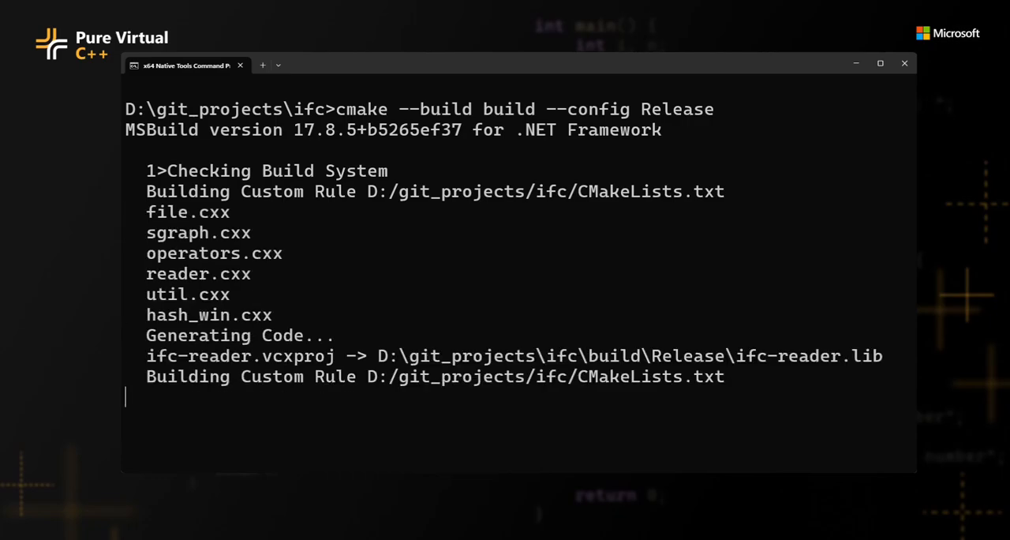
scroll("down", 3)
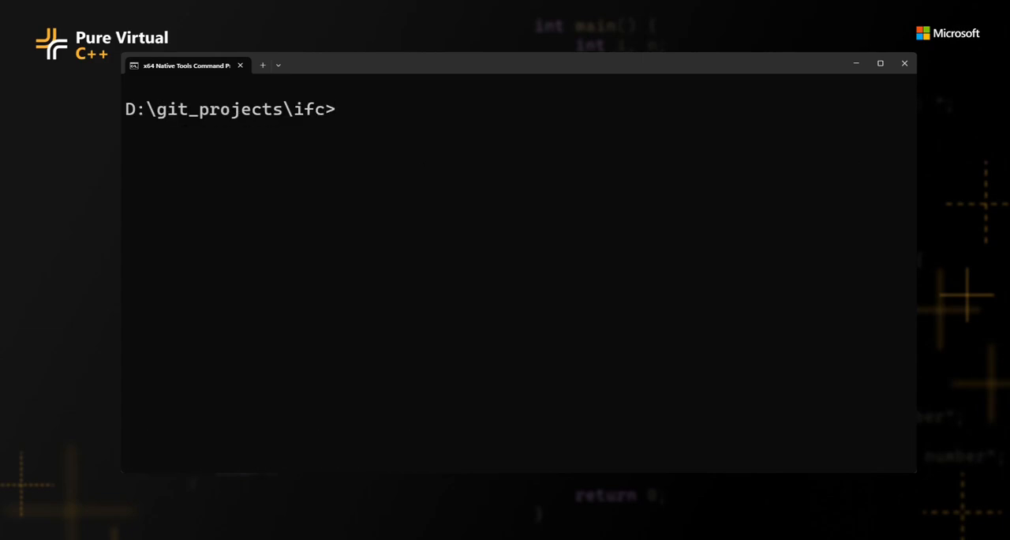
Step: Move into the build folder and run 'ctest -C release test'
type("cd buil")
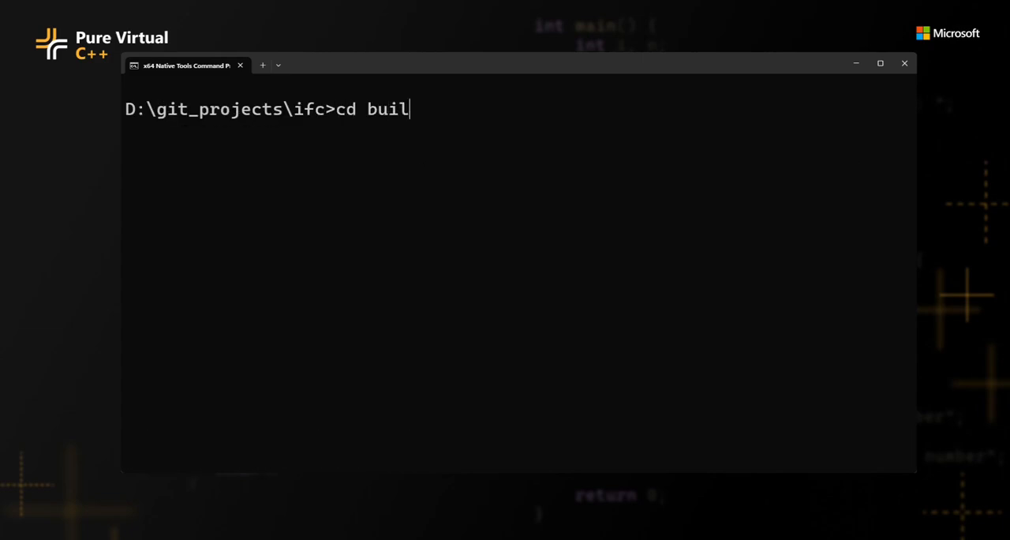
key("Enter")
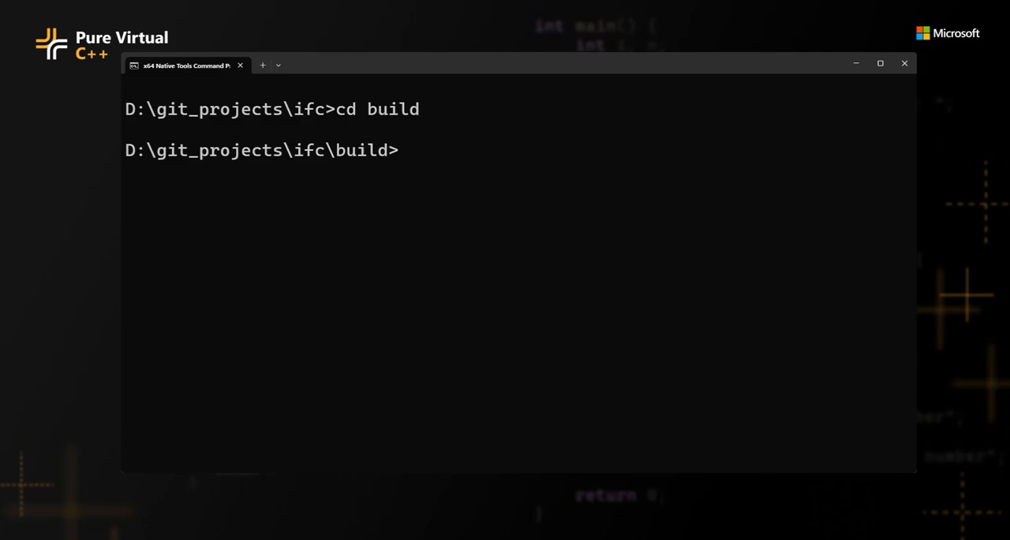
type("cm")
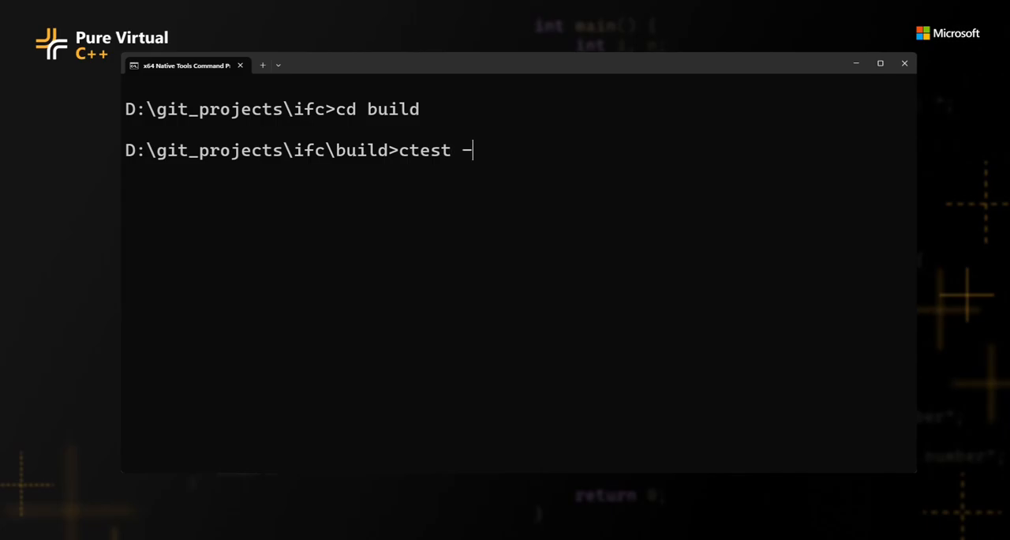
type("C")
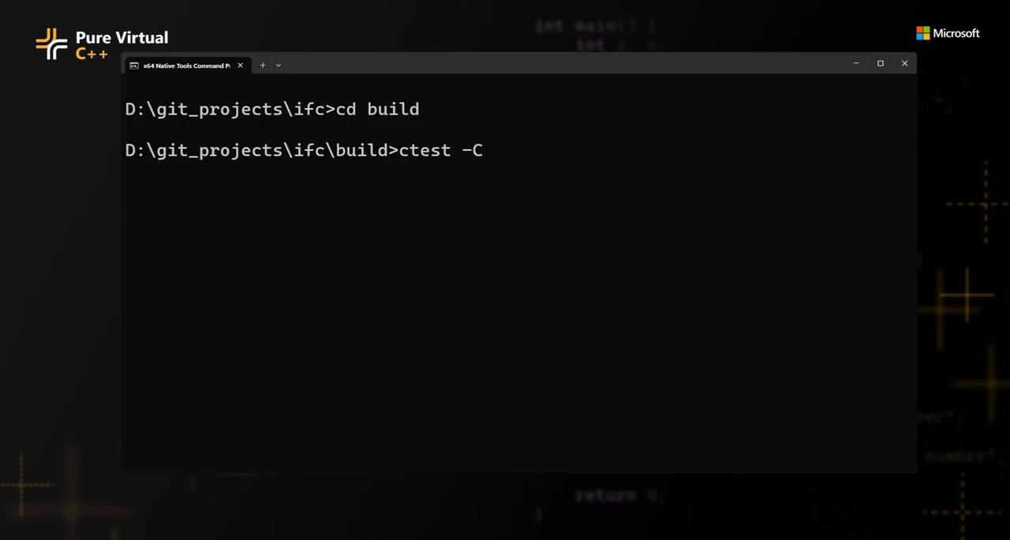
type("release")
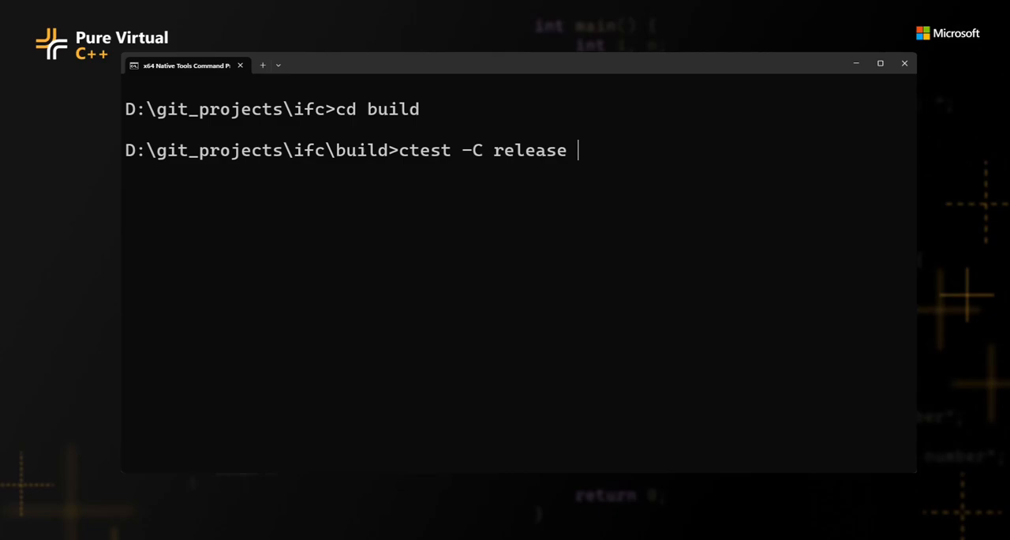
type("t")
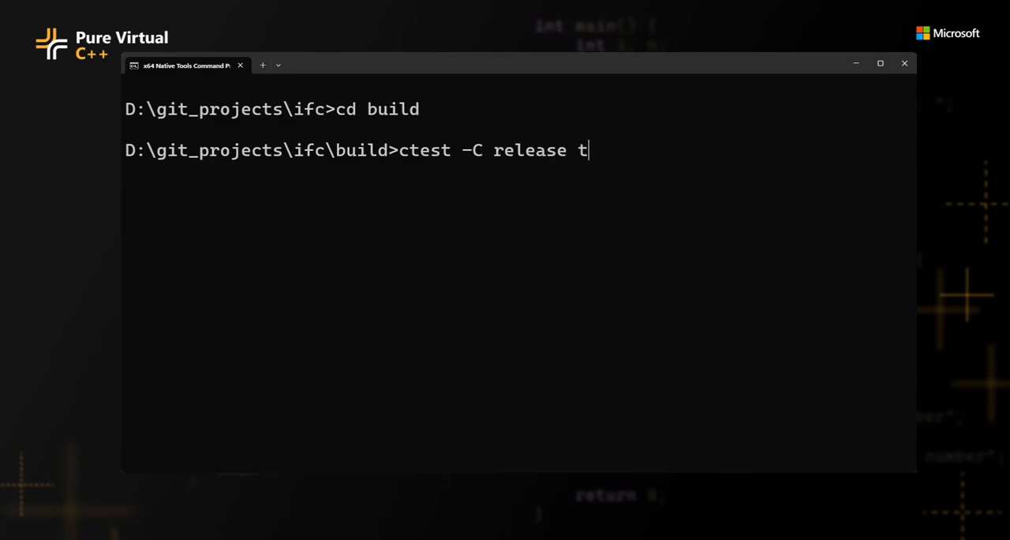
type("est")
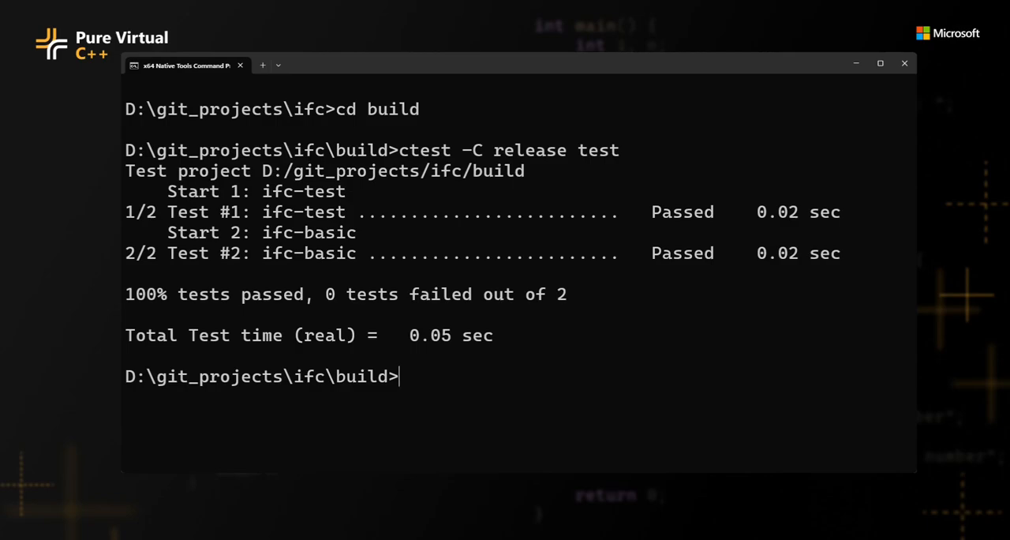
Step: Run .\test\Release\ifc-basic.exe, confirming 193 assertions pass, then clear the console
type(".\\if")
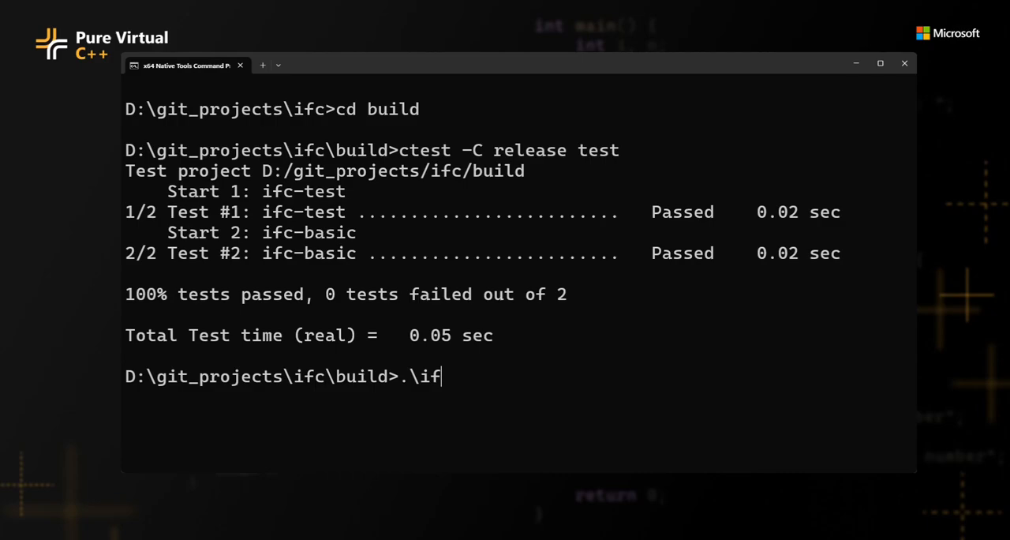
type("c-")
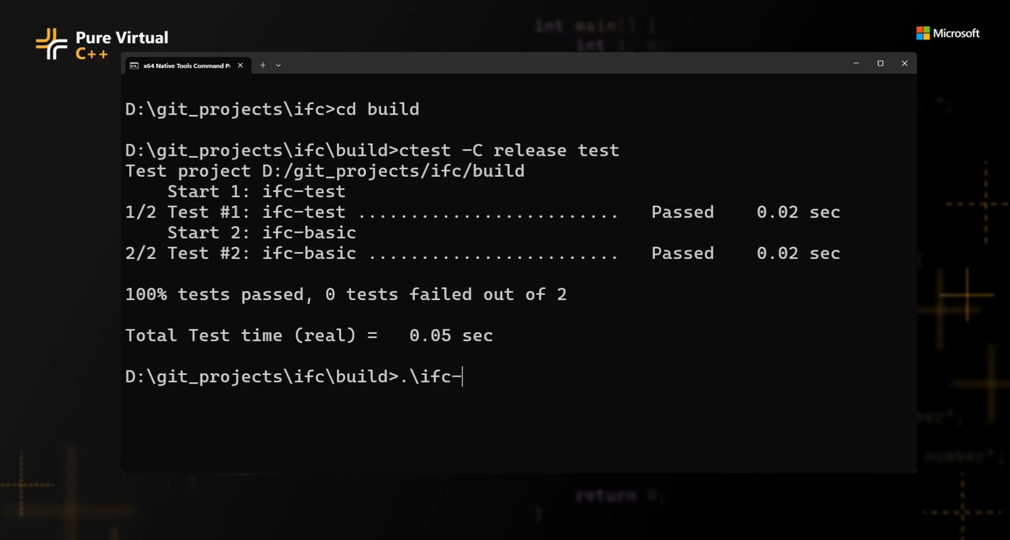
type("test\\")
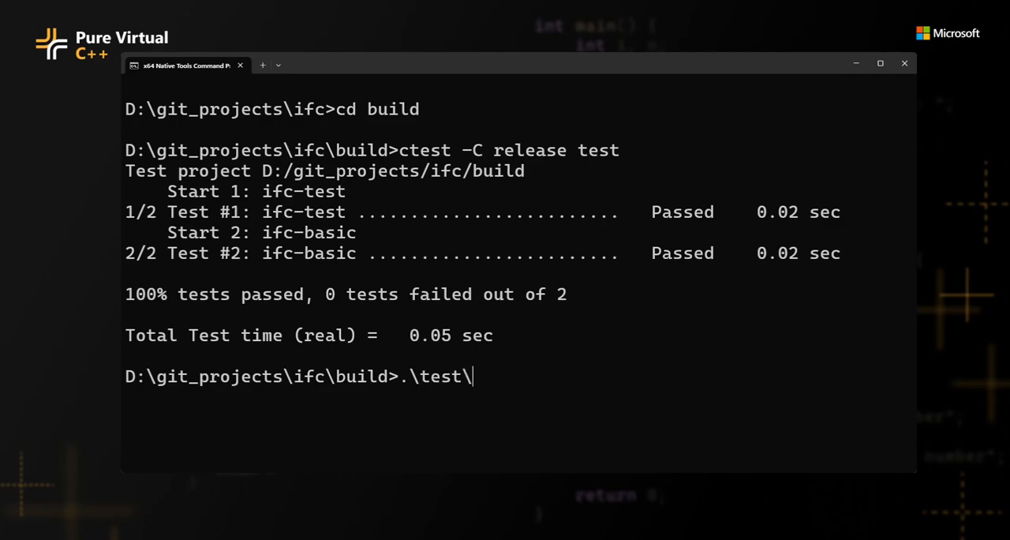
type("Release")
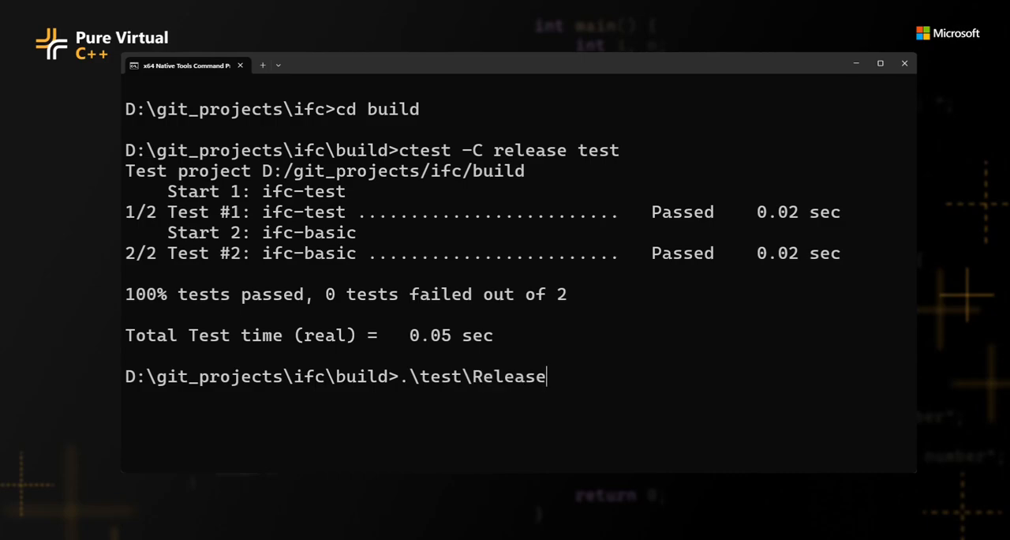
type("\\ifc-ba")
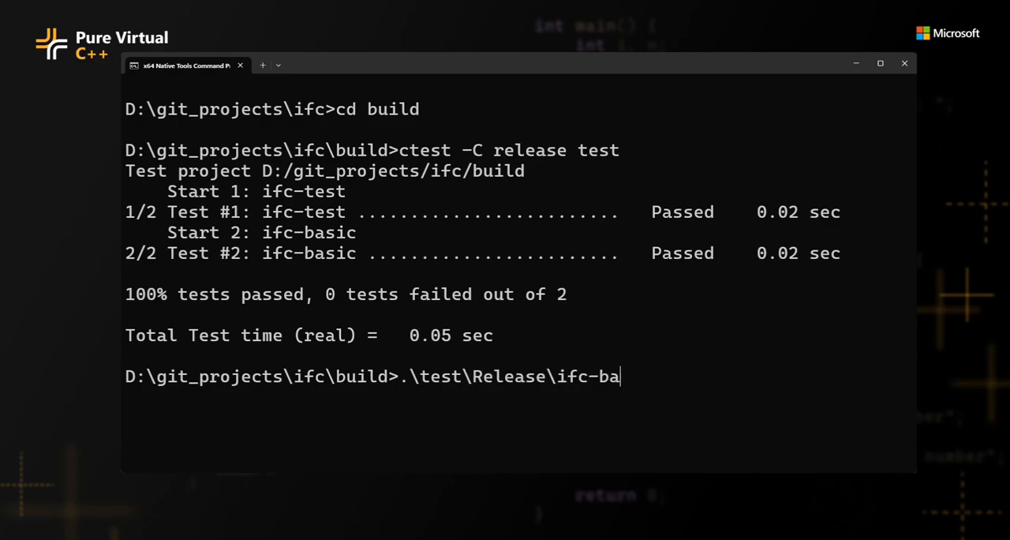
type("sic.exe")
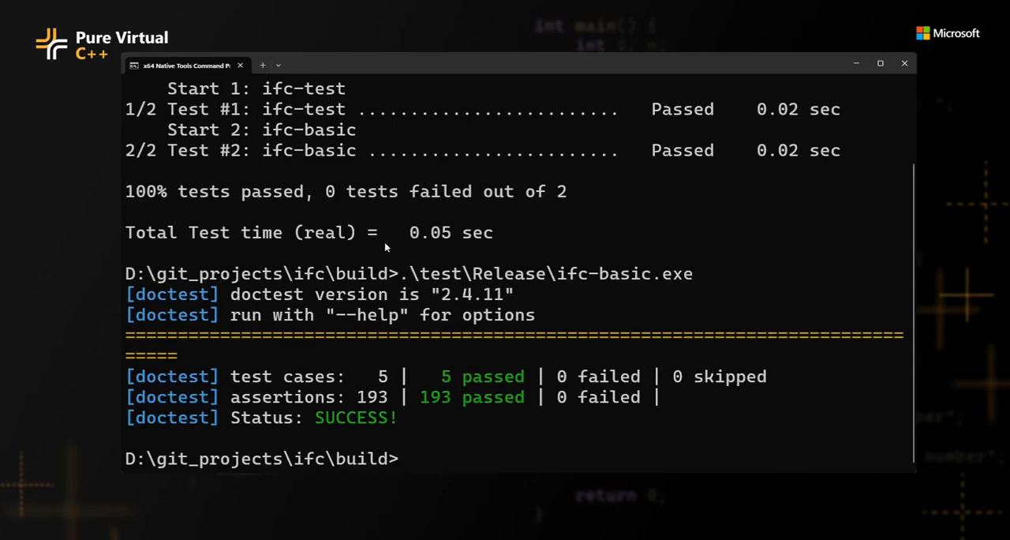
mouse_move(382, 258)
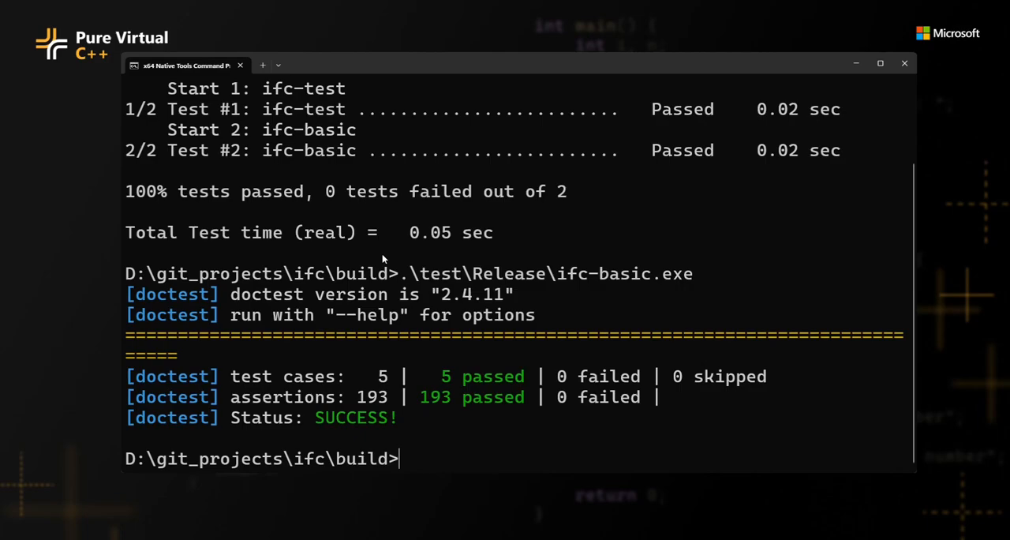
type("cls")
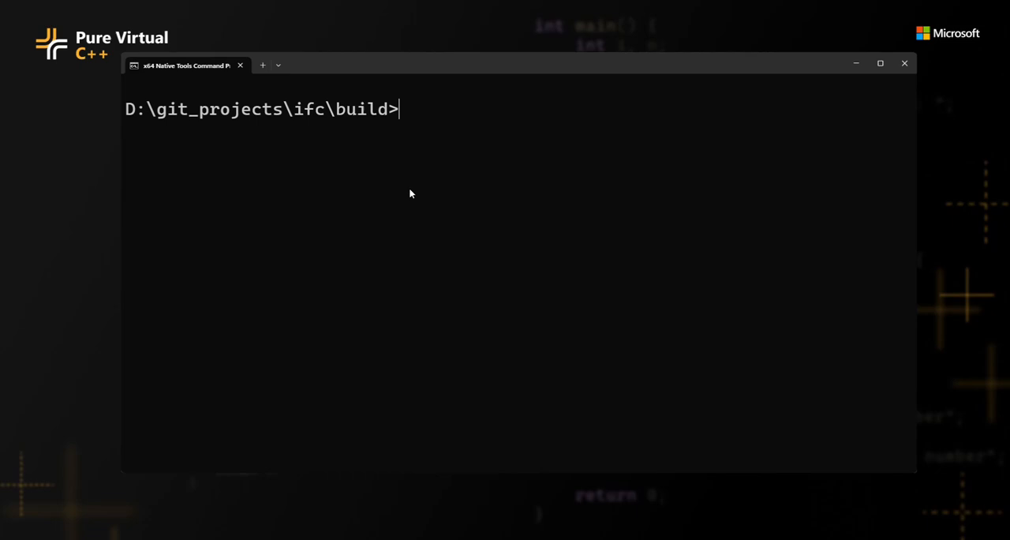
Step: List the build folder with dir and launch ifc-sdk.sln in Visual Studio
type("dir")
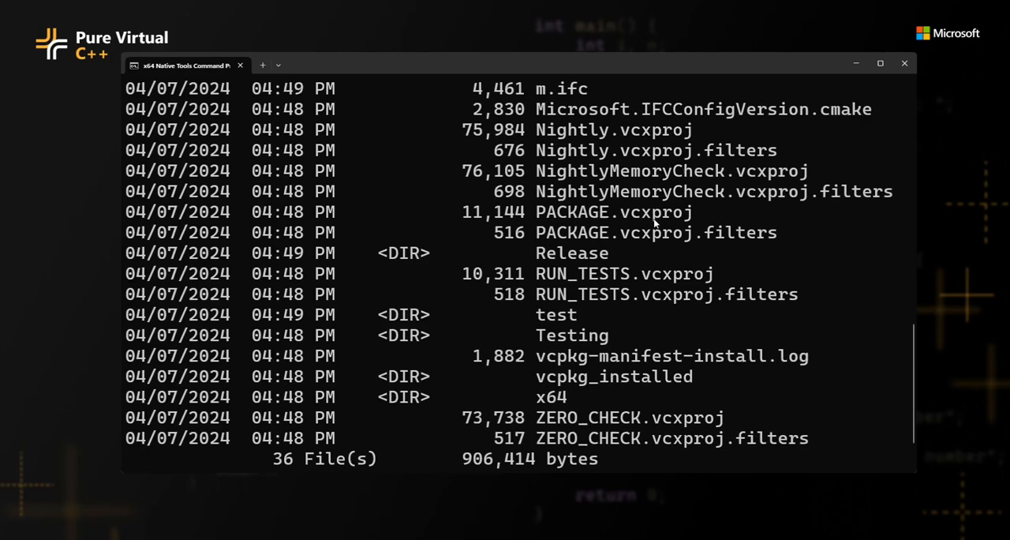
type("start ifc-sdk")
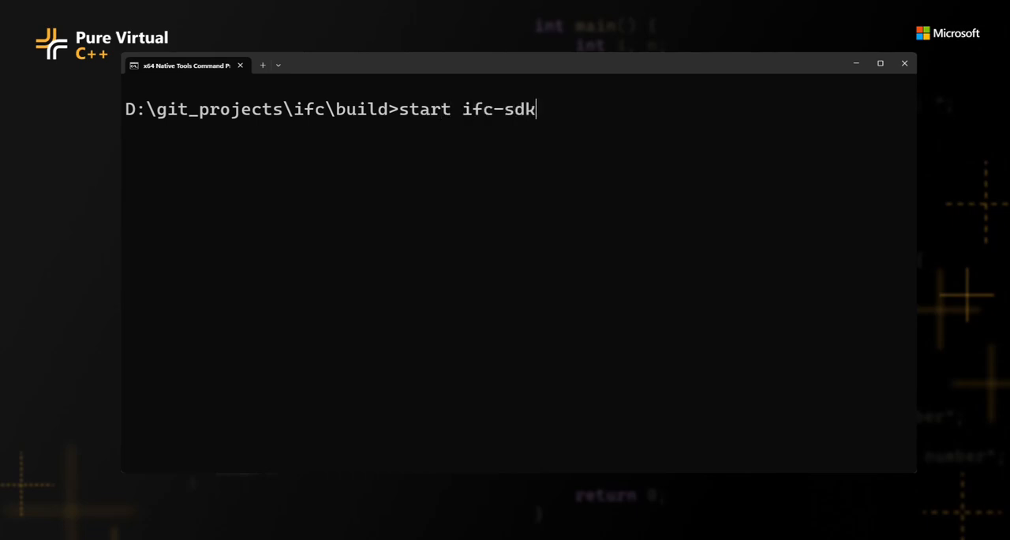
type(".sln")
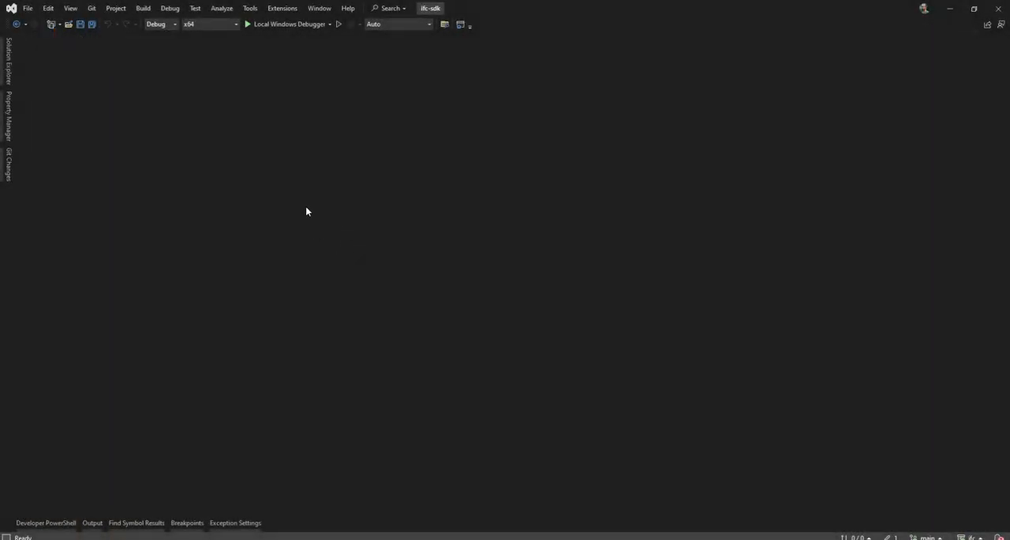
mouse_move(19, 60)
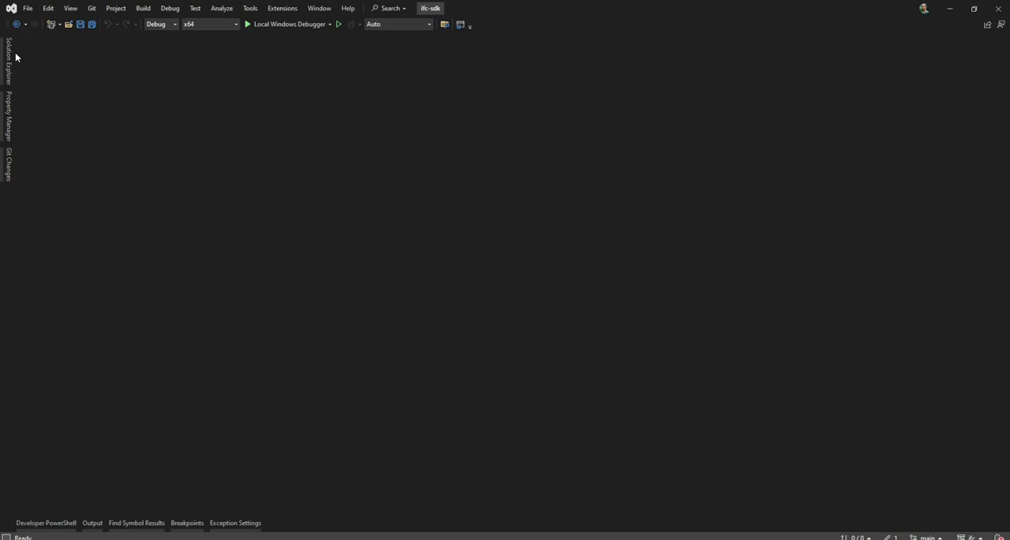
Step: Open basic.cxx from the ifc-basic project in Solution Explorer
left_click(8, 72)
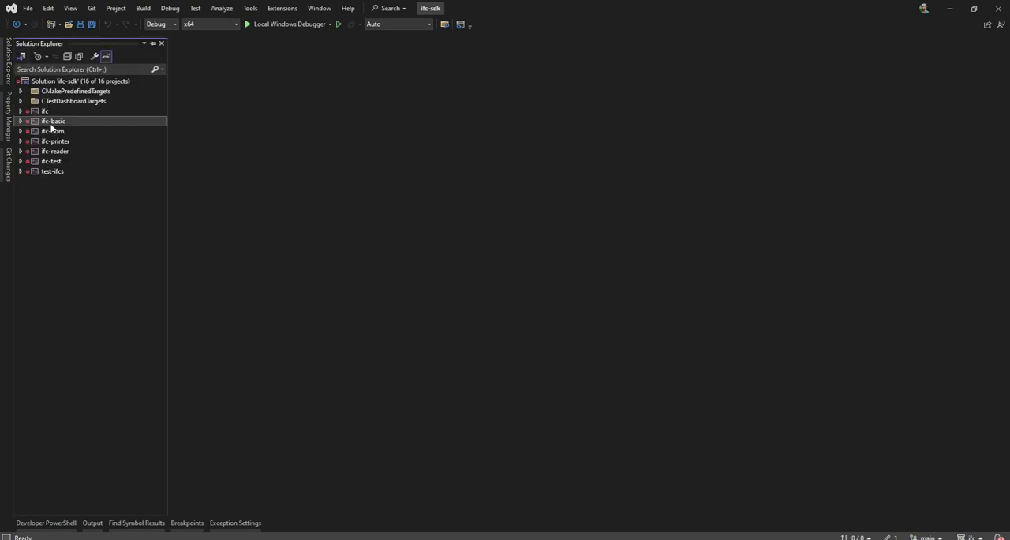
mouse_move(45, 140)
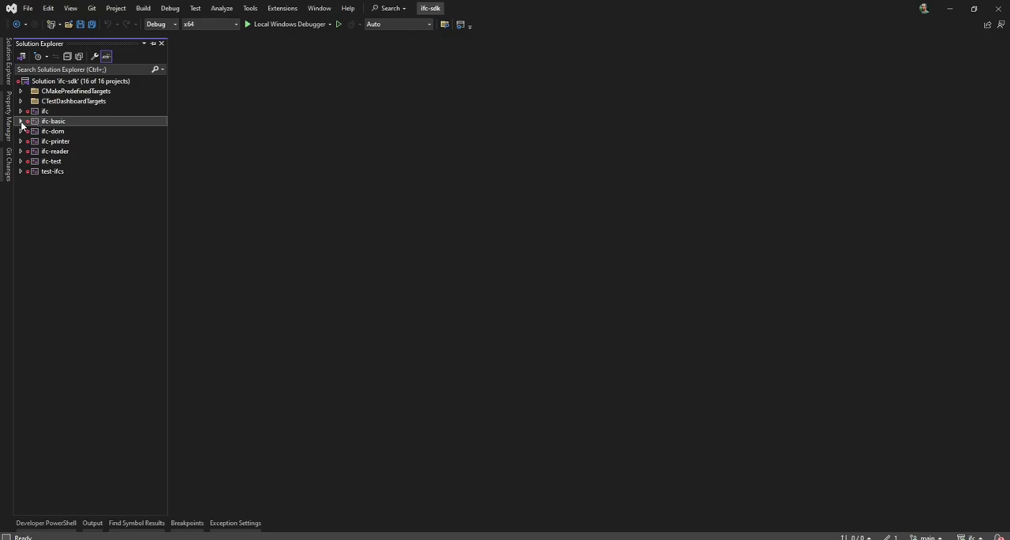
left_click(25, 120)
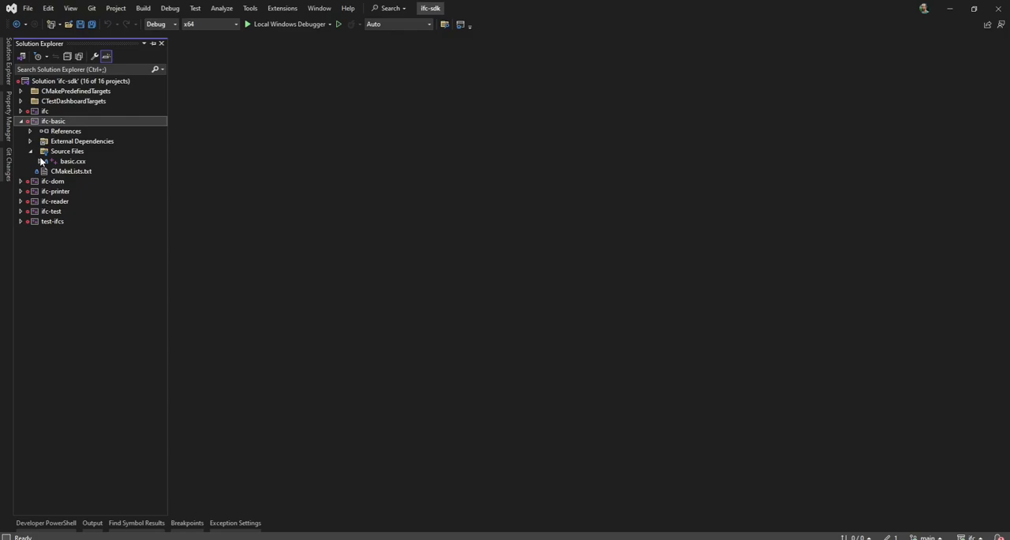
double_click(72, 161)
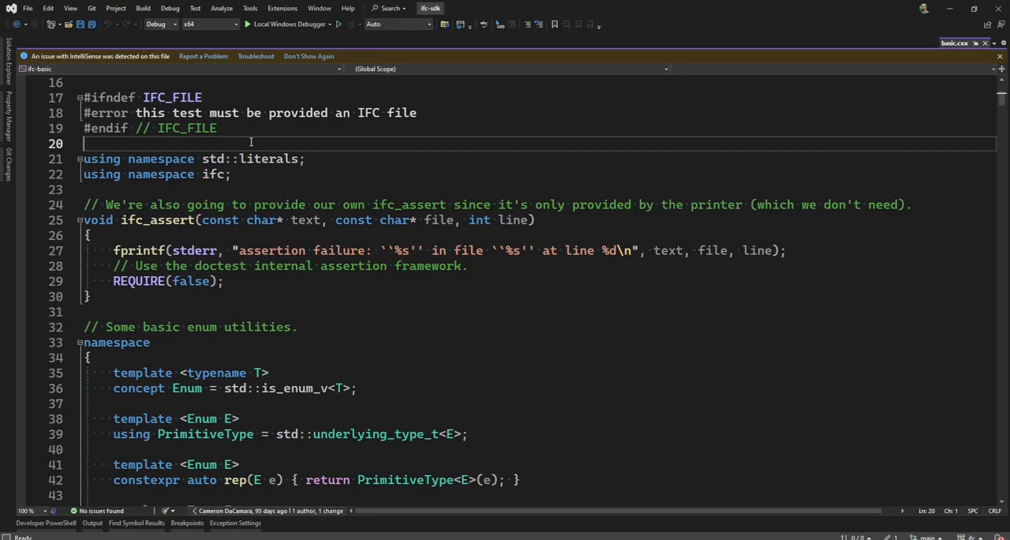
scroll("down", 3)
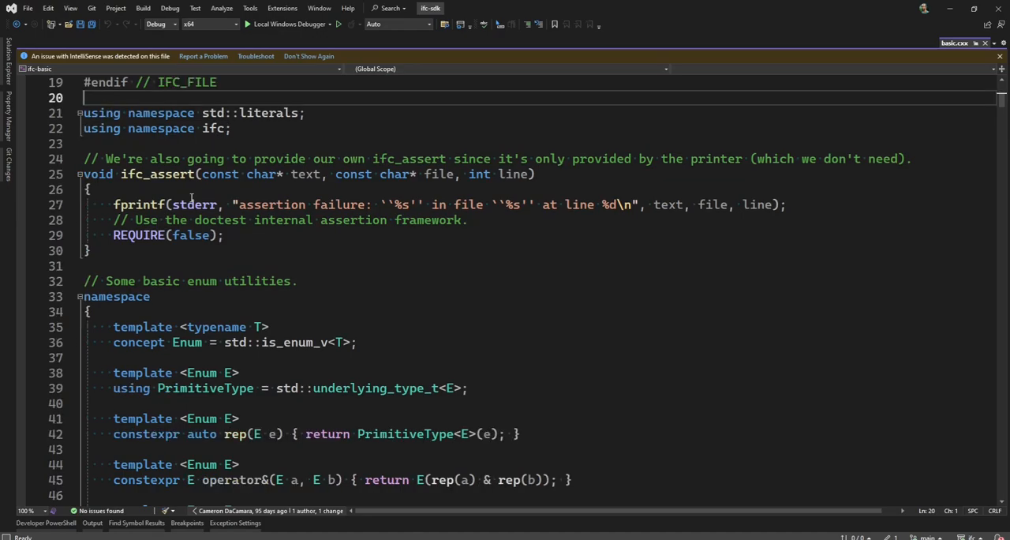
scroll("down", 3)
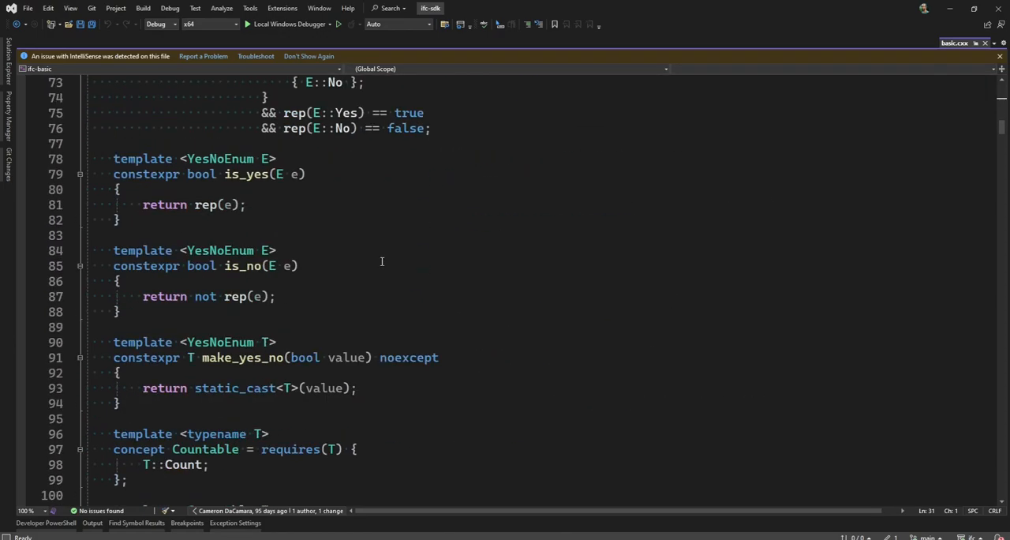
scroll("down", 3)
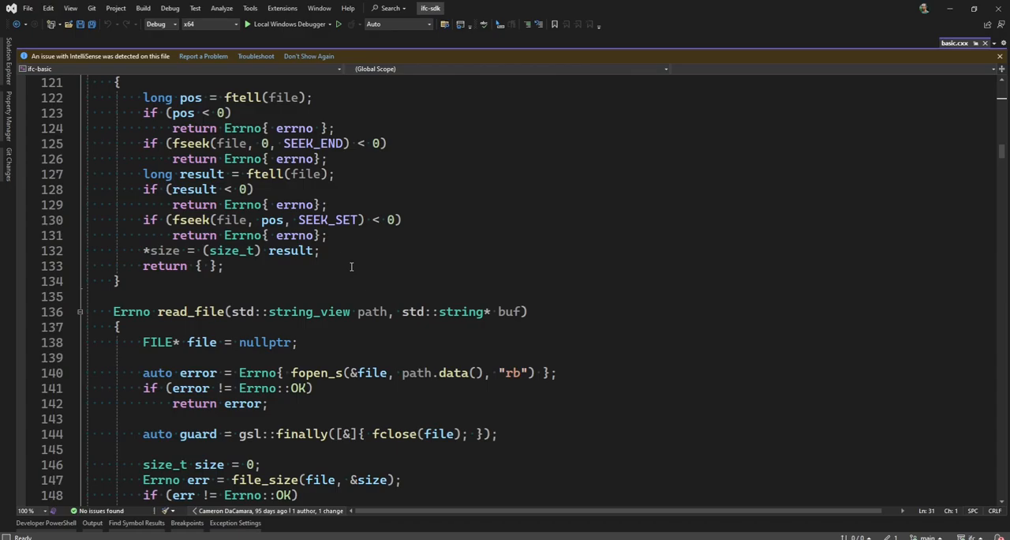
scroll("down", 3)
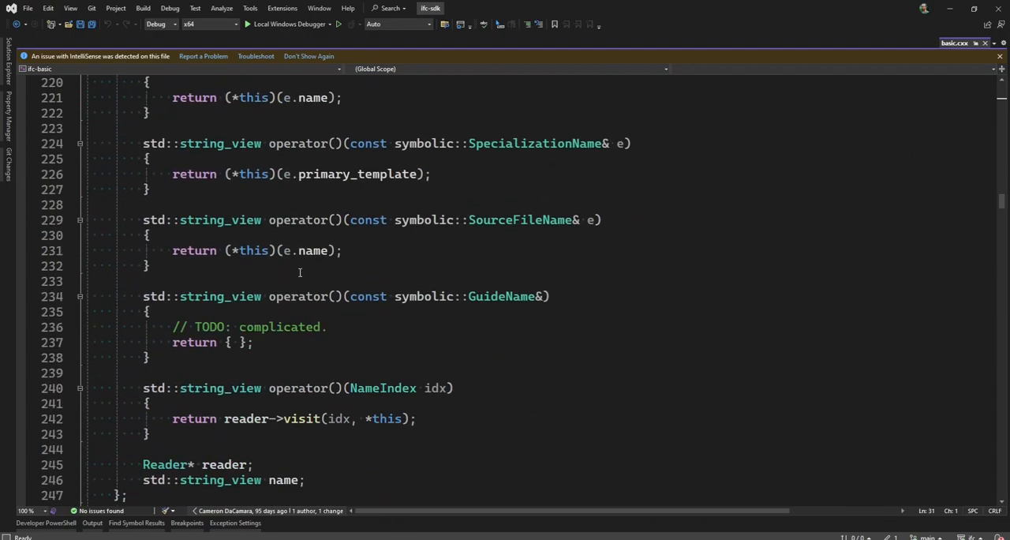
scroll("down", 3)
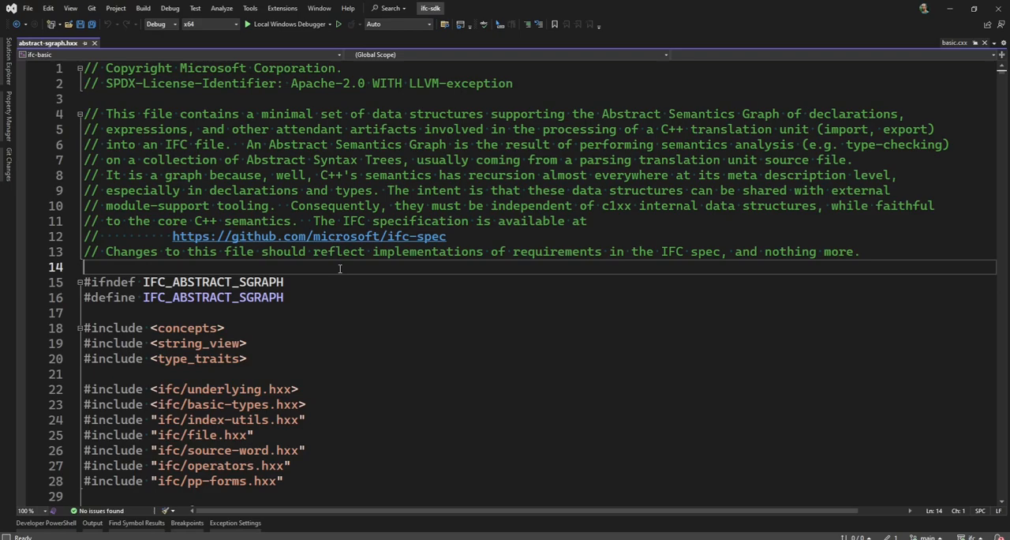
mouse_move(358, 267)
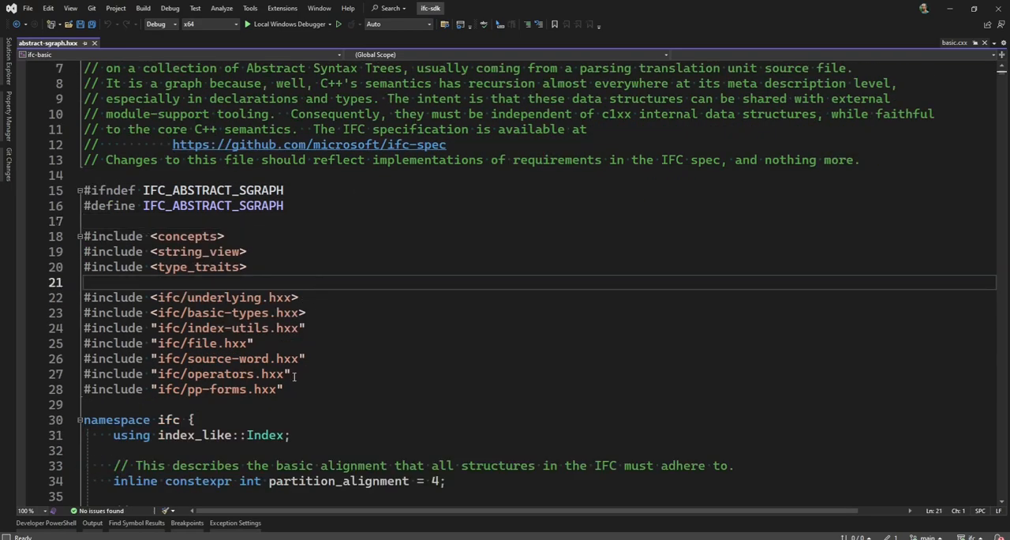
Step: Scroll abstract-sgraph.hxx past its includes to the ifc namespace and using declaration
left_click_drag(83, 298, 283, 389)
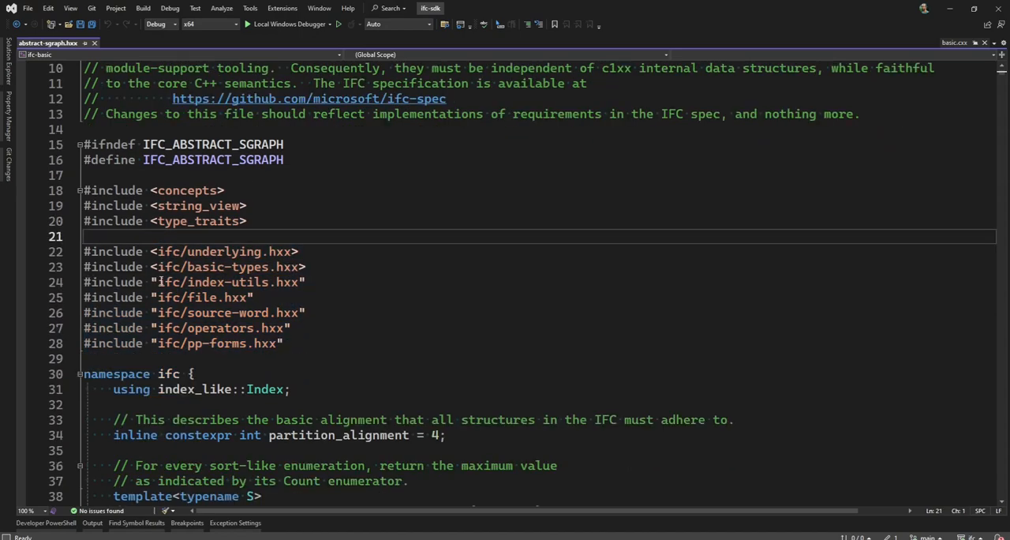
scroll("down", 3)
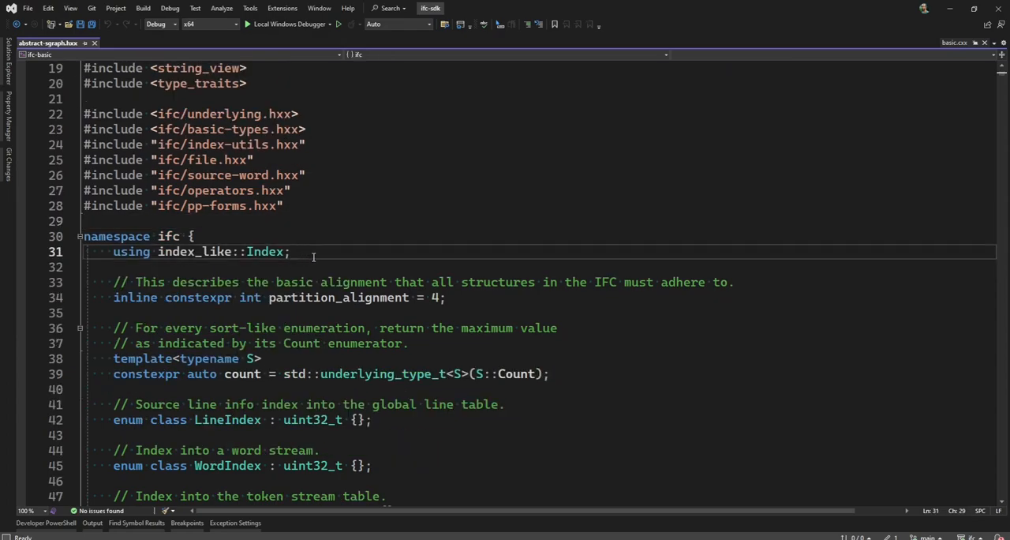
mouse_move(402, 259)
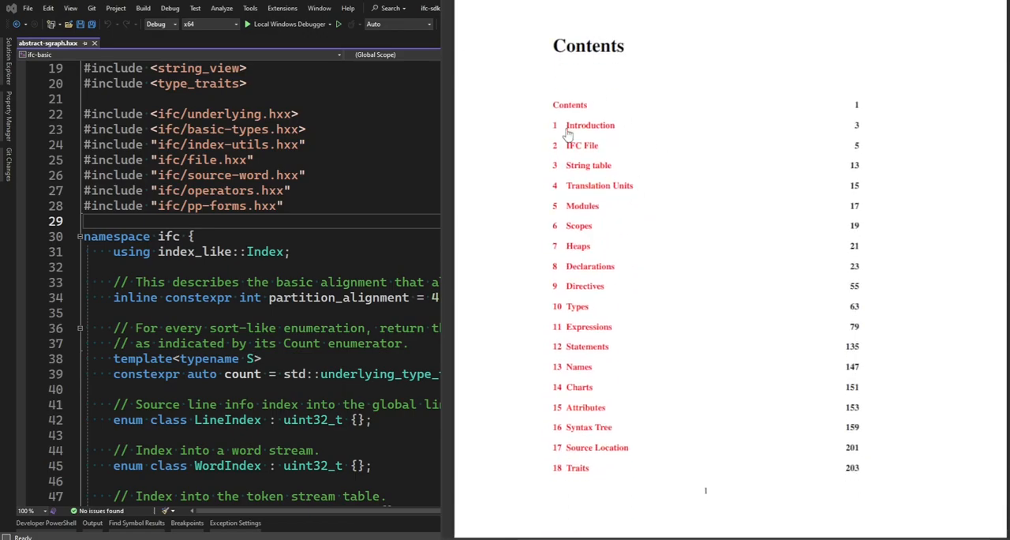
mouse_move(714, 310)
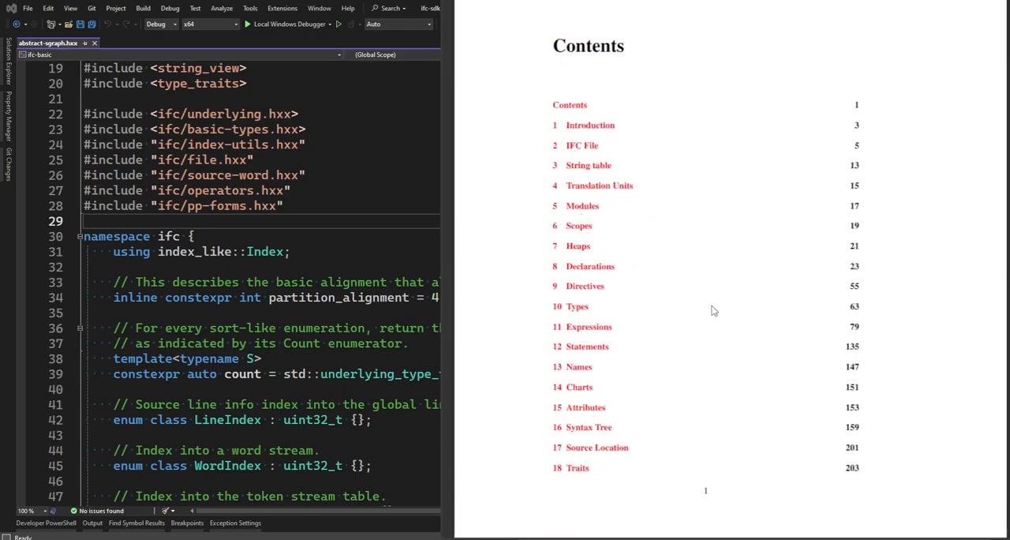
mouse_move(685, 322)
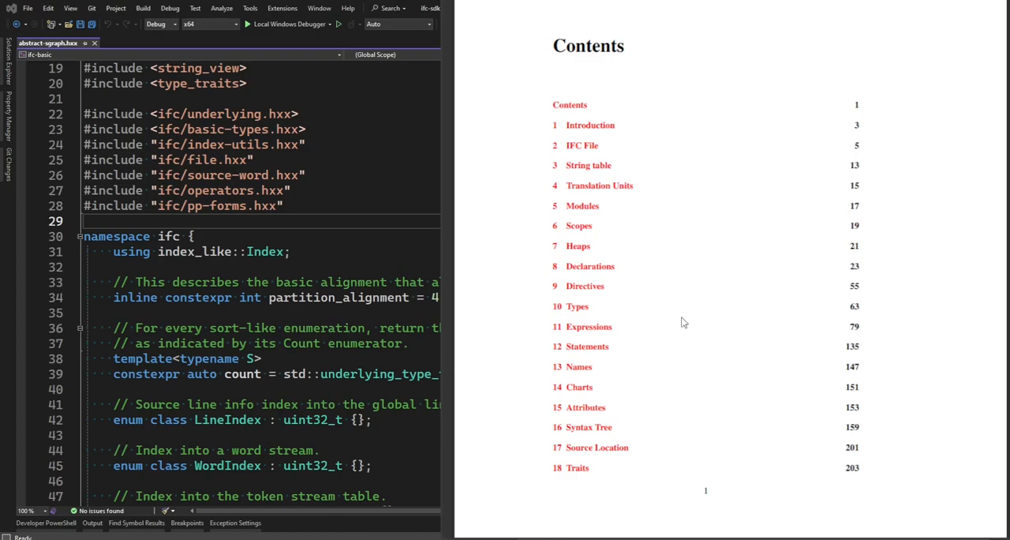
mouse_move(614, 272)
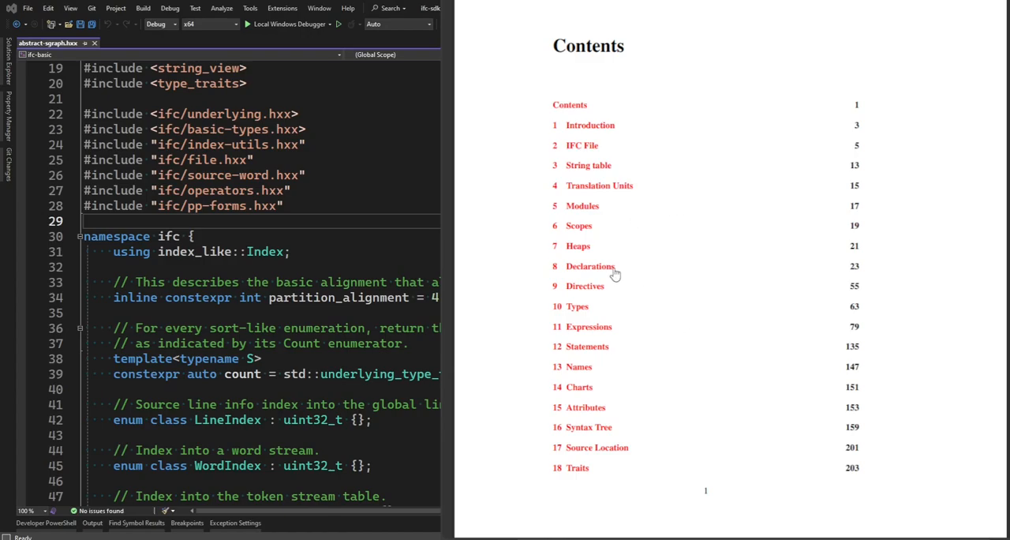
Step: Follow the spec's 'Declarations' link to reach the DeclSort value table
left_click(589, 266)
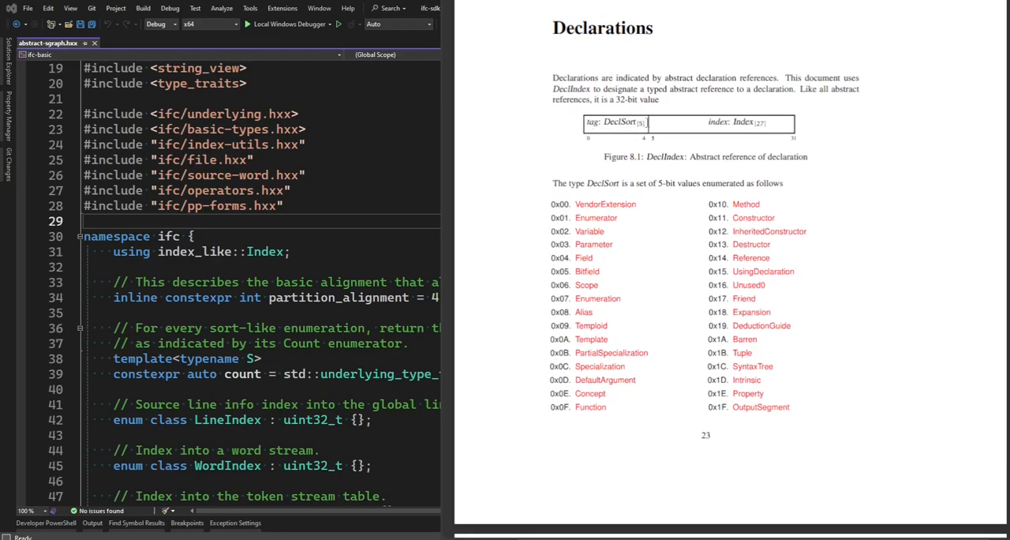
mouse_move(690, 164)
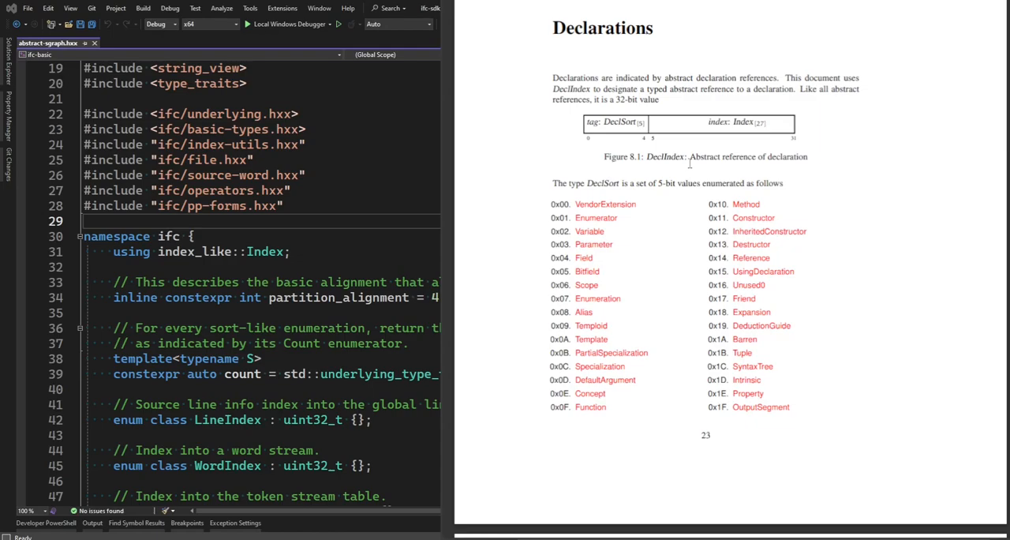
mouse_move(579, 415)
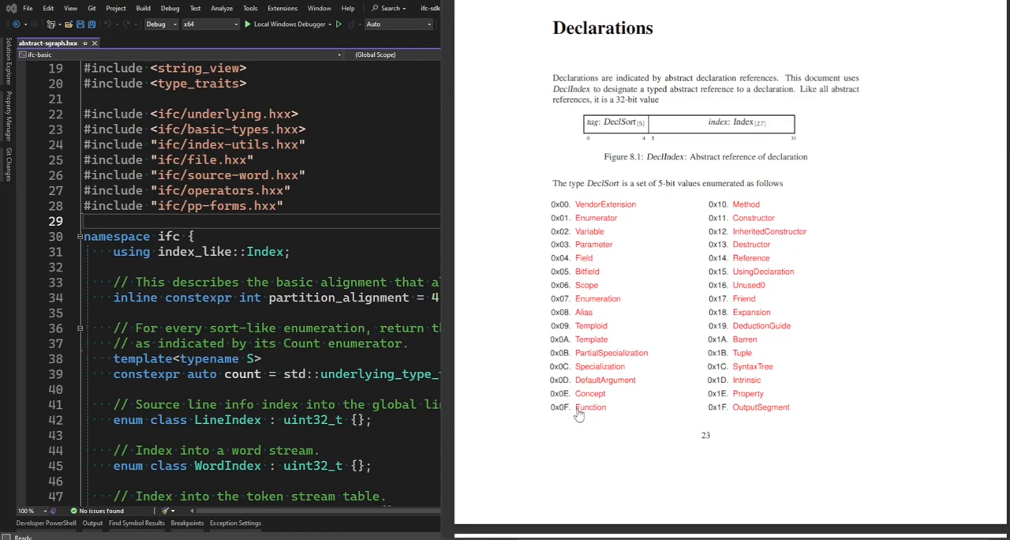
mouse_move(526, 227)
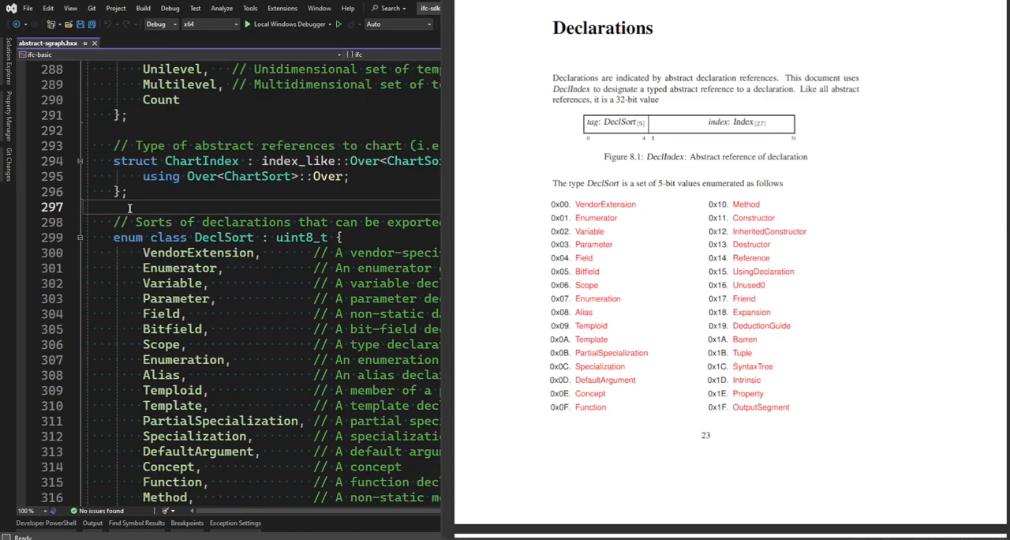
Step: Scroll abstract-sgraph.hxx through the enum class DeclSort enumerators
scroll("down", 3)
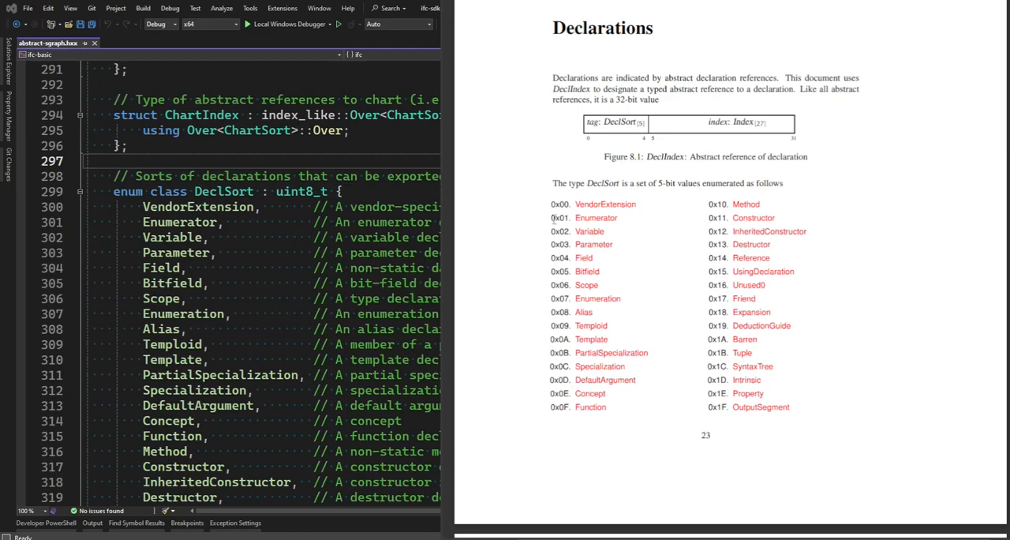
mouse_move(502, 208)
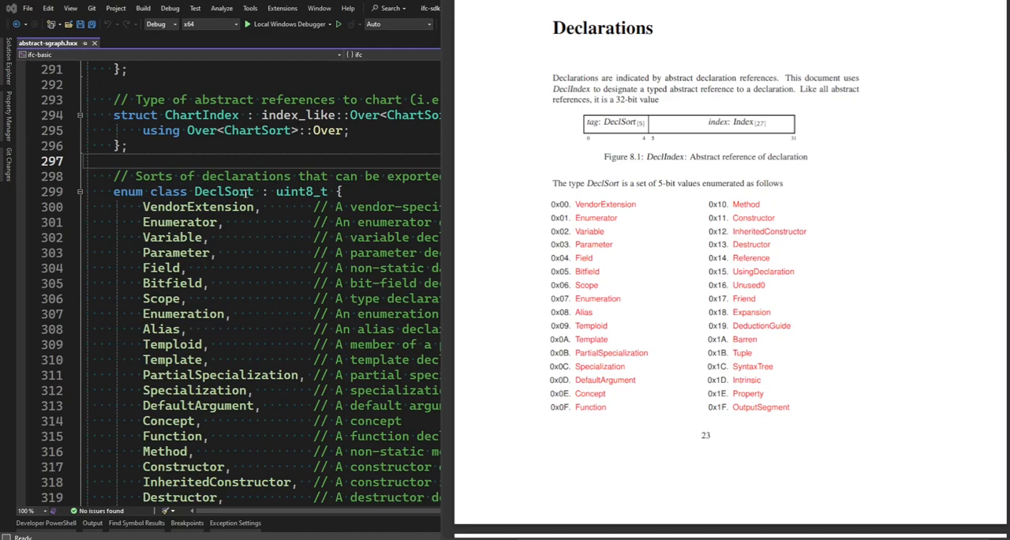
mouse_move(180, 222)
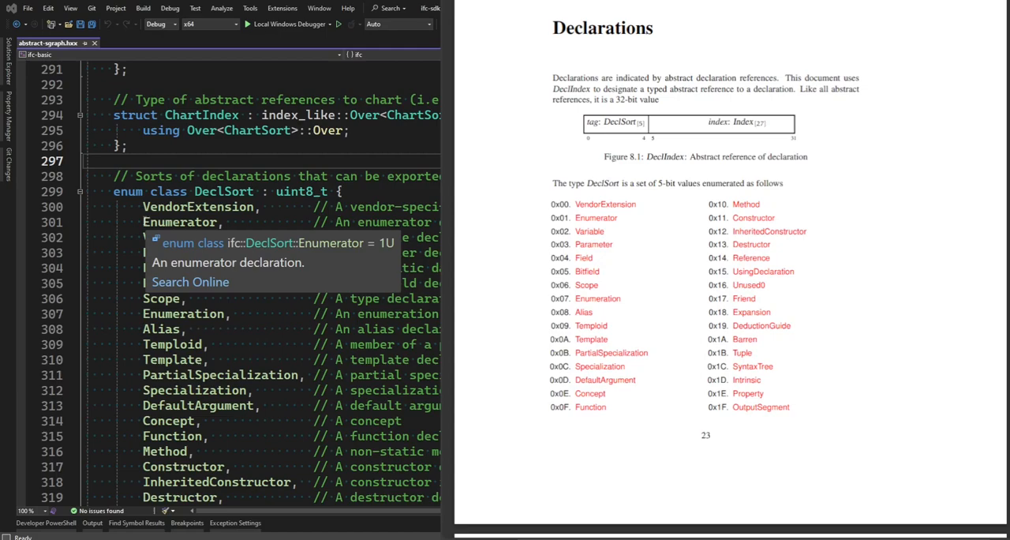
mouse_move(280, 221)
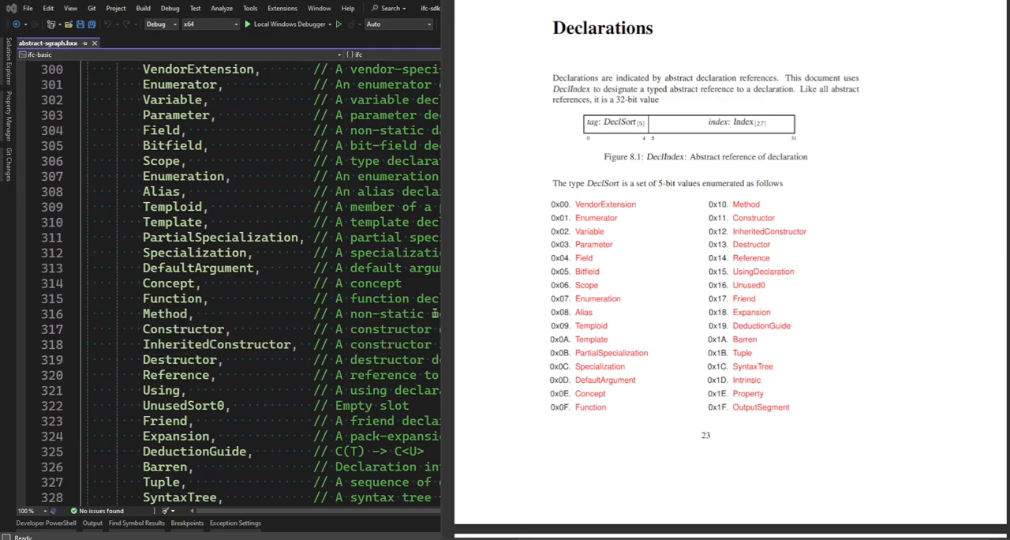
scroll("down", 3)
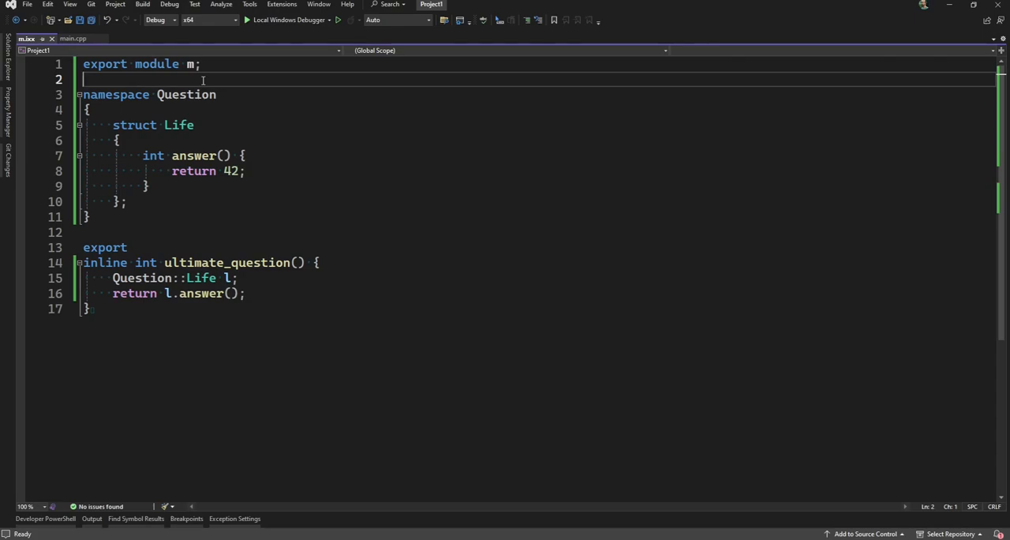
mouse_move(165, 199)
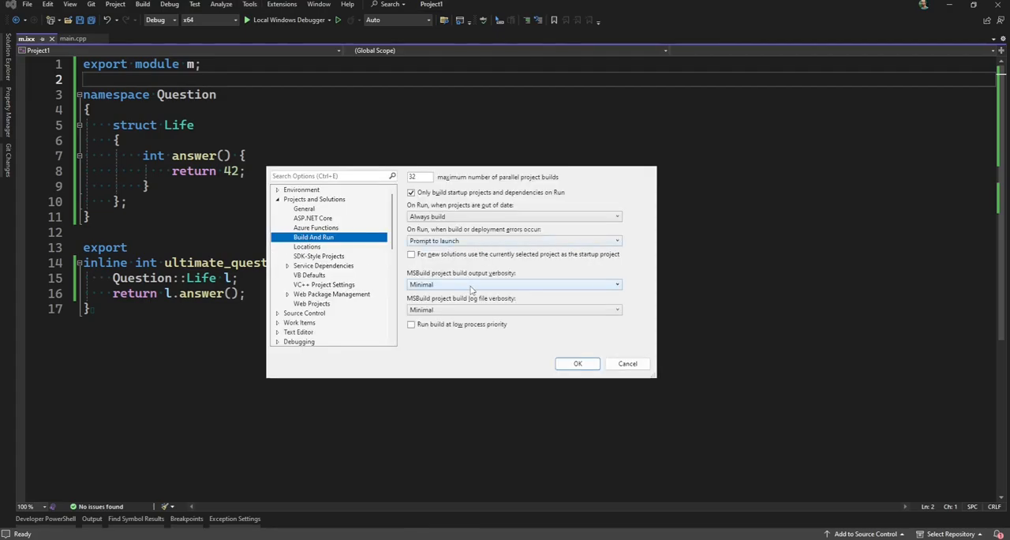
Step: Pick a more detailed MSBuild project build output verbosity level in Build And Run options
left_click(513, 284)
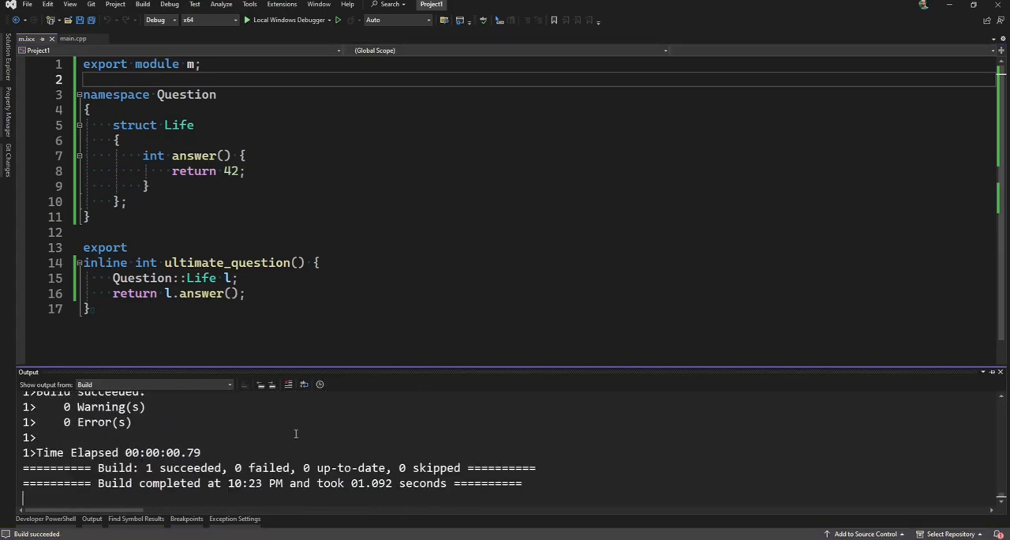
mouse_move(291, 422)
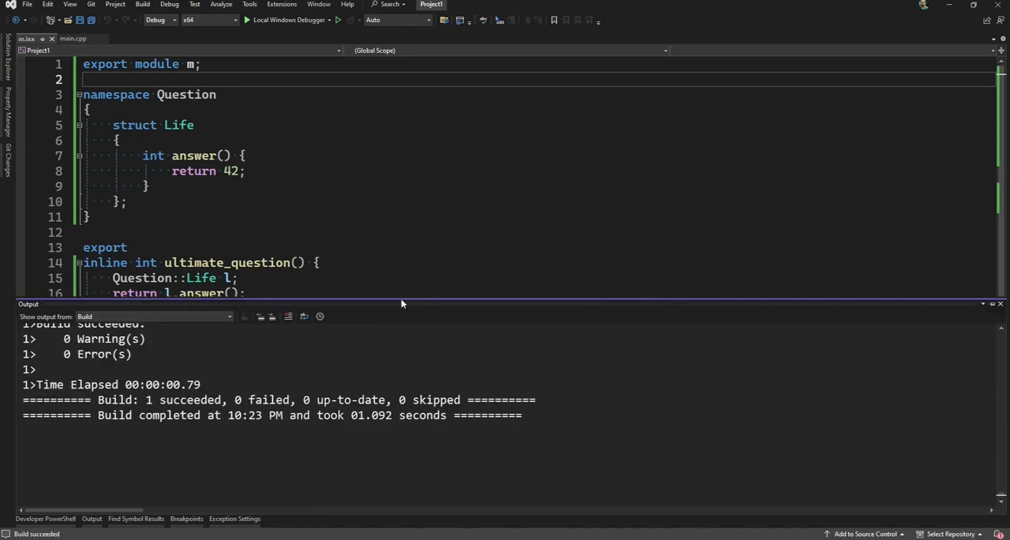
Step: Search the build log for ifcoutput and select the m.ixx.ifc output path
key("Ctrl+F")
type("ifcoutput")
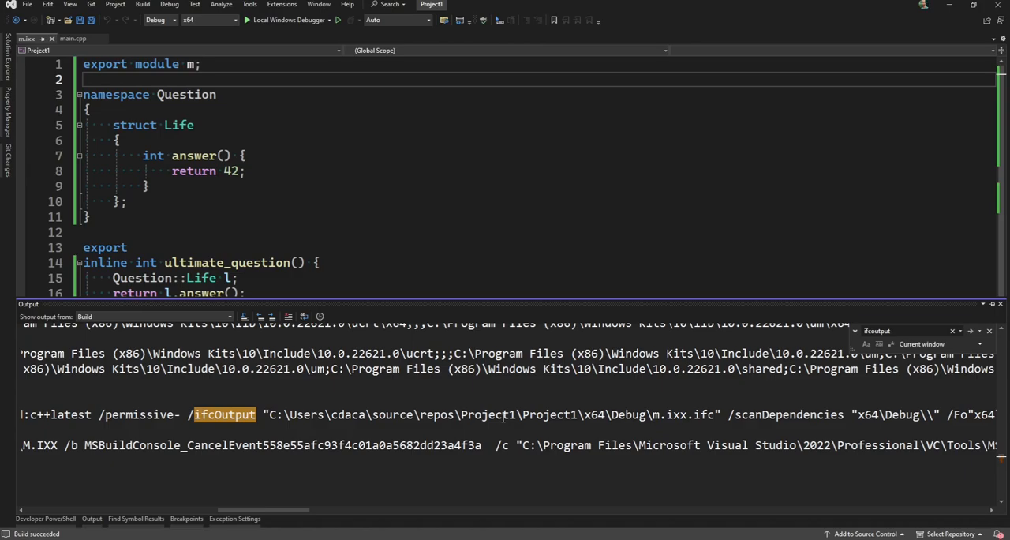
left_click_drag(270, 414, 715, 414)
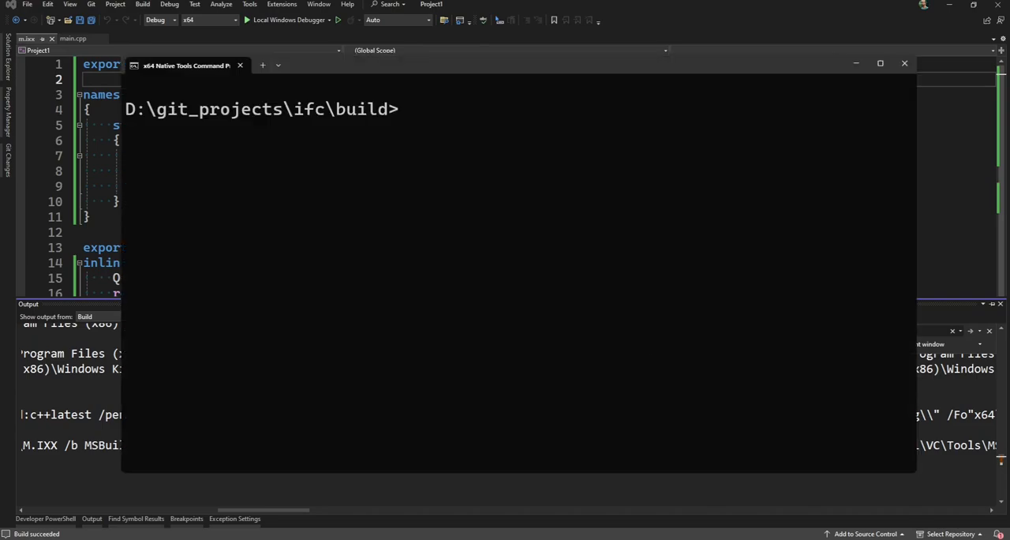
mouse_move(471, 182)
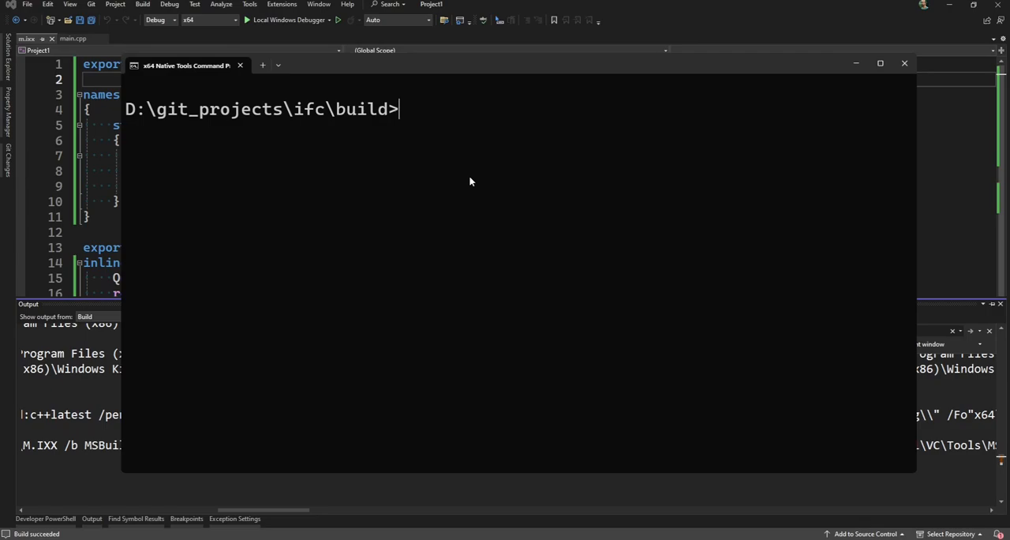
Step: Run .\Release\ifc-printer.exe on x64\Debug\m.ixx.ifc
type(".\\R")
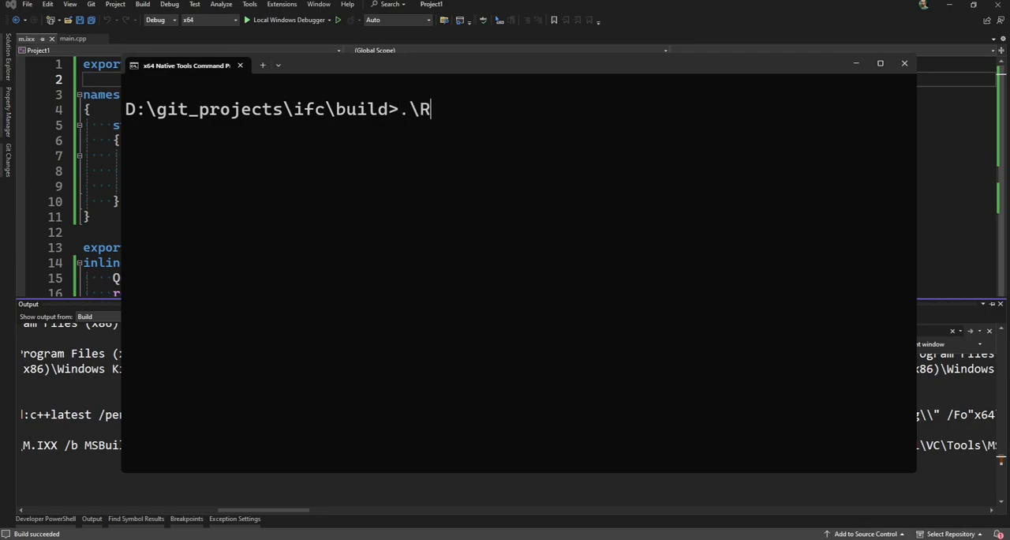
type("elease\\ifc-")
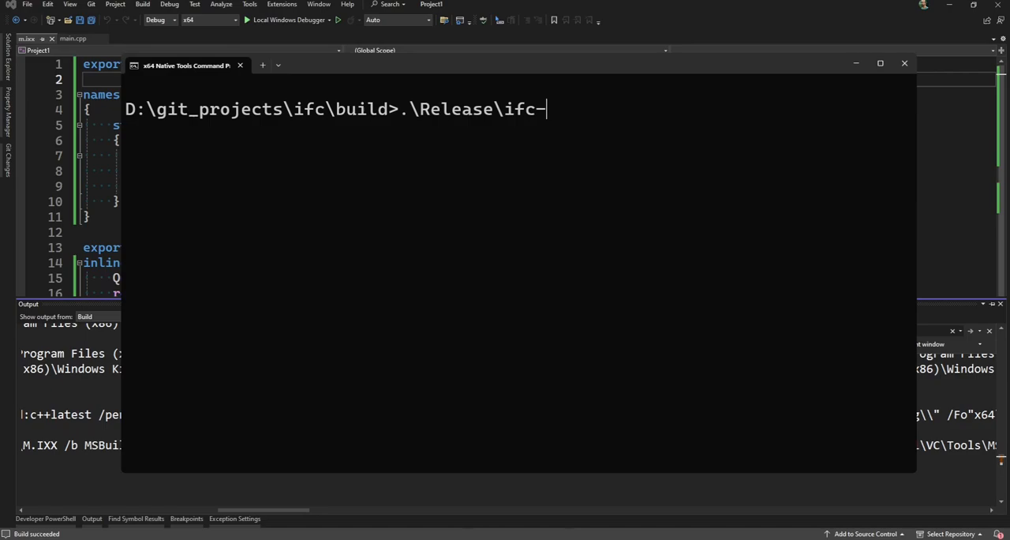
type("printer.exe")
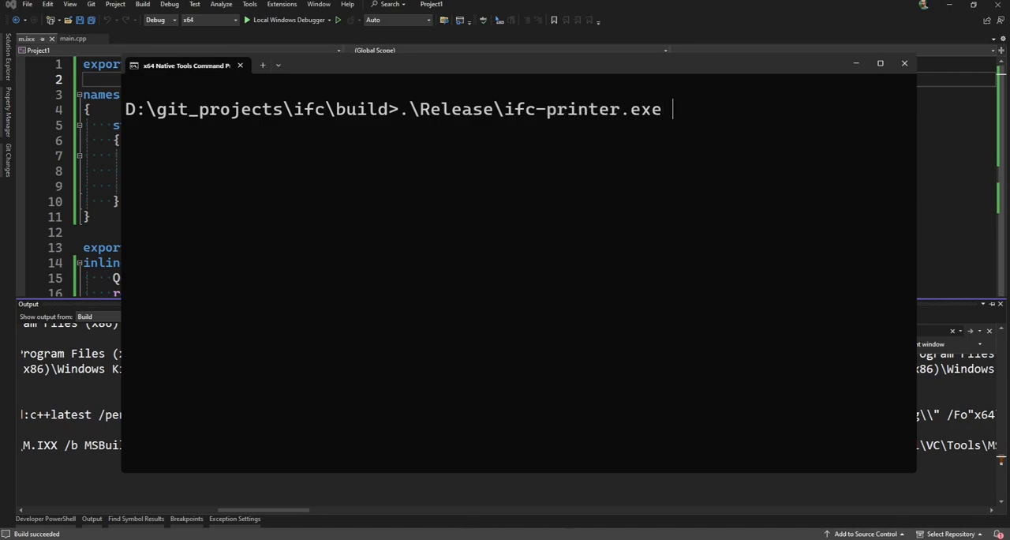
type("C:\\Users\\cdaca\\source\\repos\\Project1\\Project1\\x64\\Debug\\m.ixx.ifc")
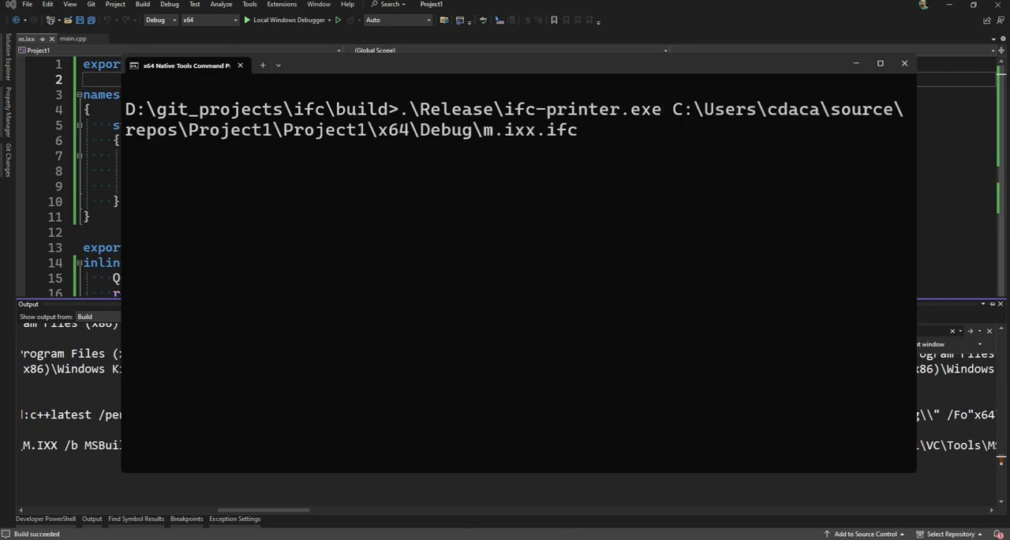
key("Return")
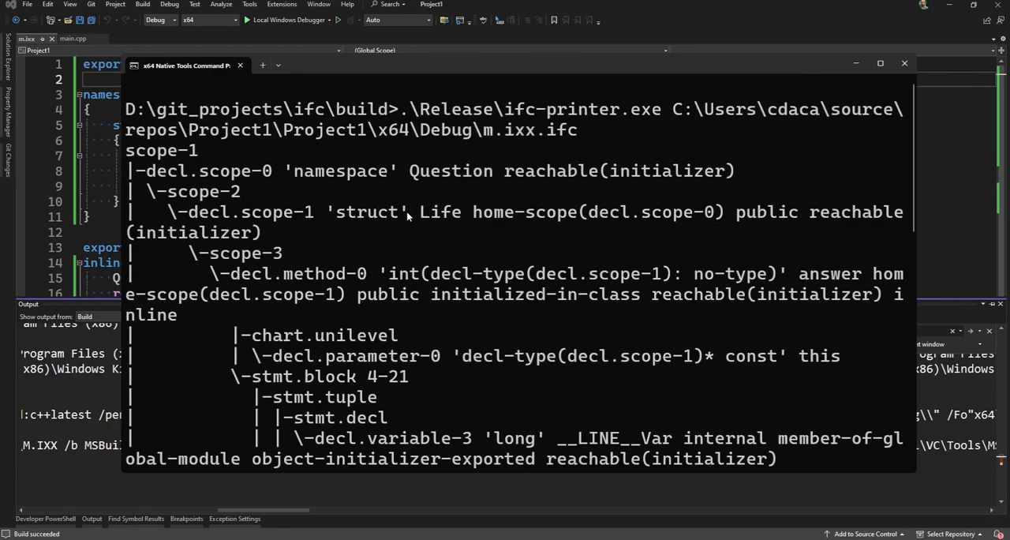
mouse_move(297, 213)
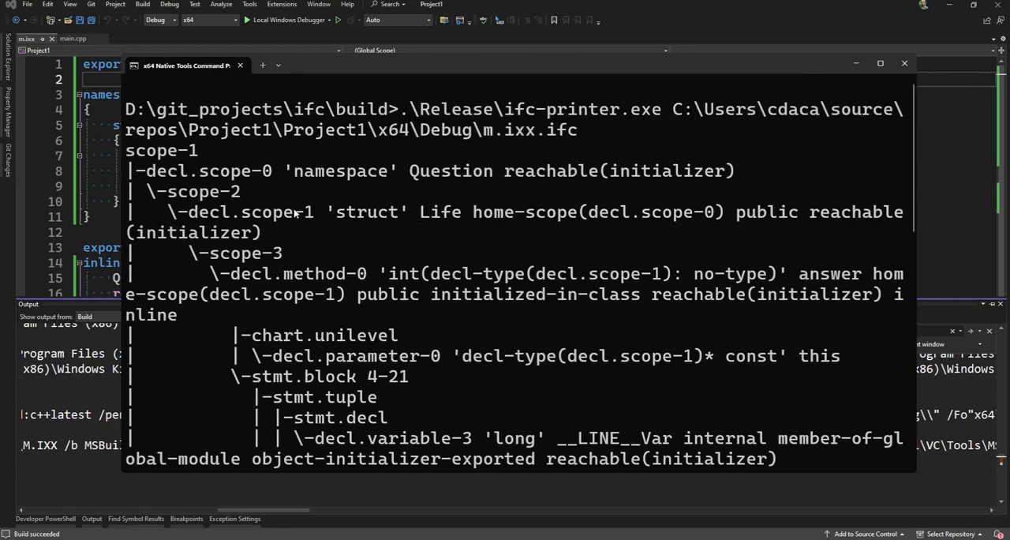
mouse_move(425, 220)
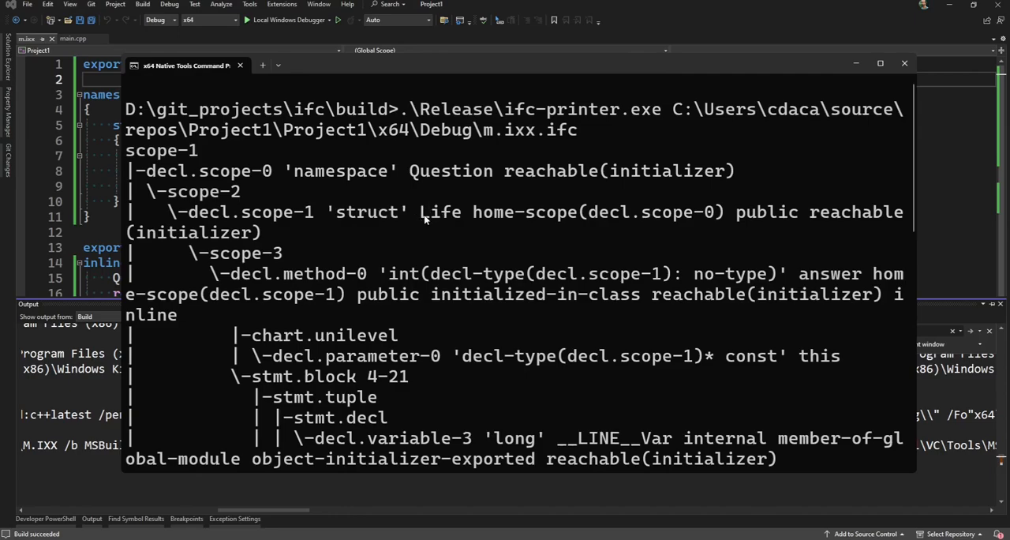
Step: Highlight the struct name Life and scroll through the declaration tree
double_click(440, 211)
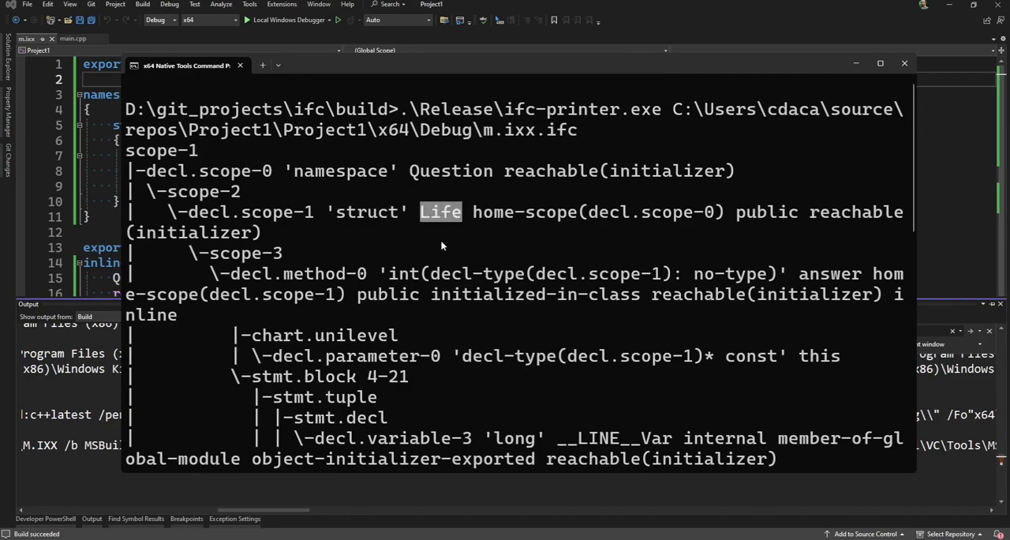
scroll("down", 3)
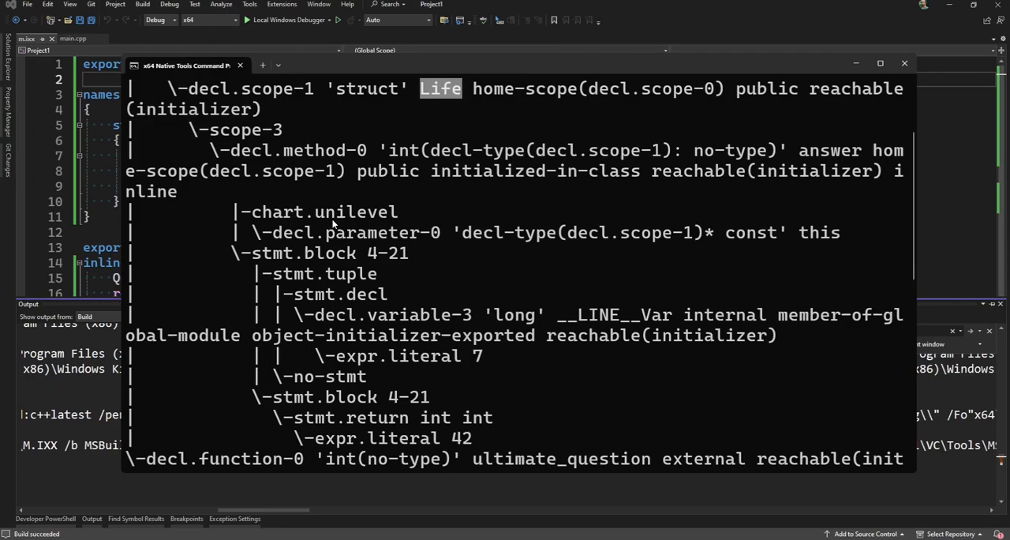
scroll("down", 3)
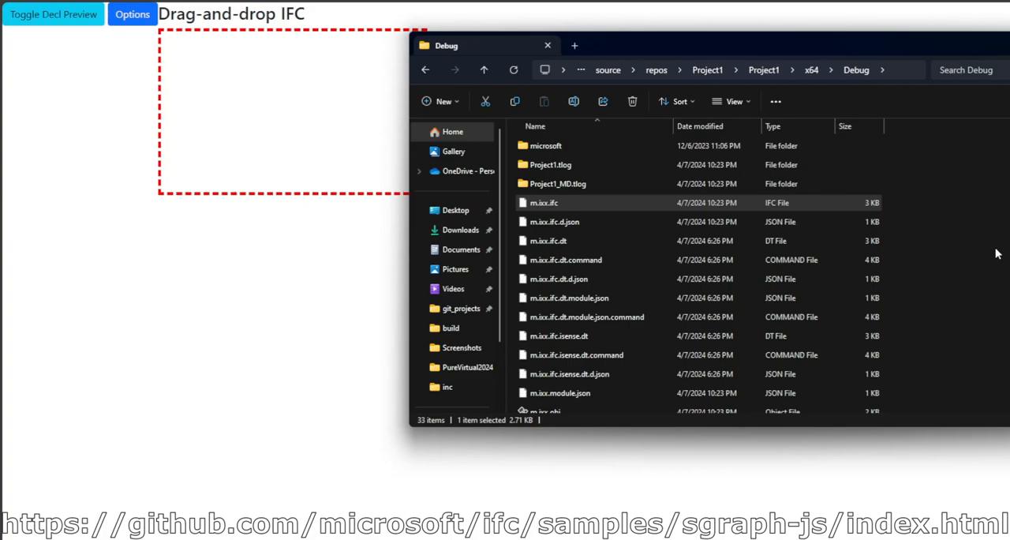
mouse_move(651, 116)
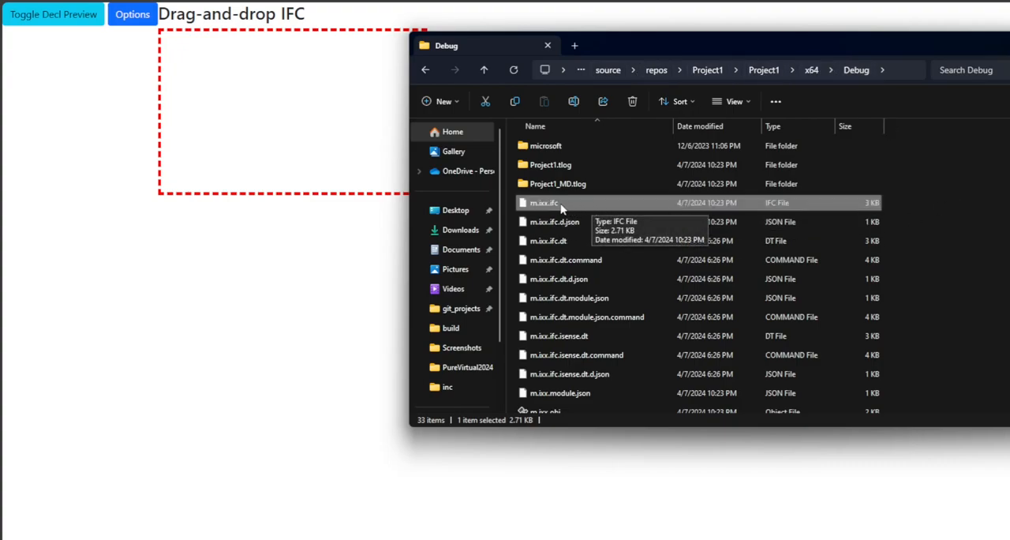
Step: Drop m.ixx.ifc onto the visualizer, then return from Life to the global view
left_click_drag(544, 203, 275, 118)
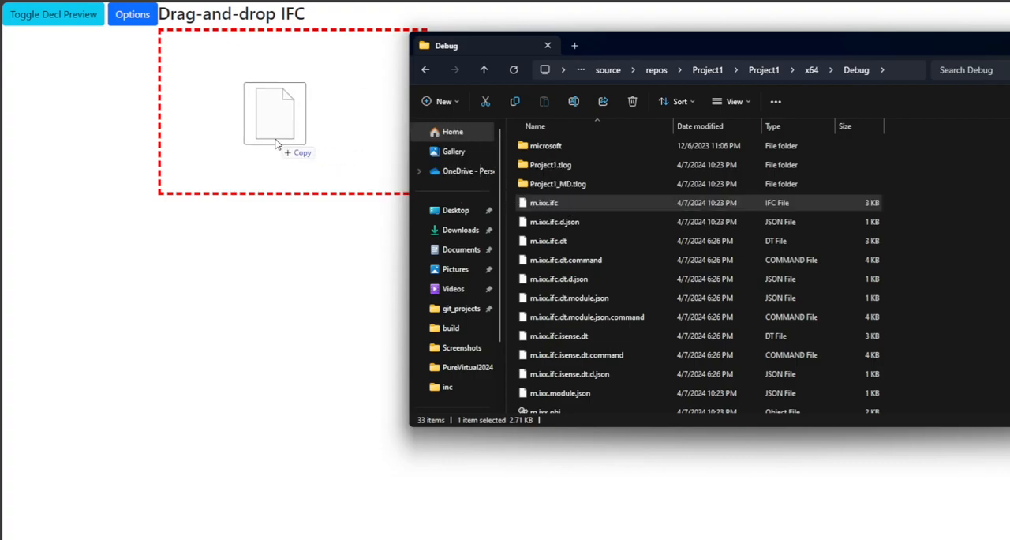
left_click_drag(543, 203, 277, 118)
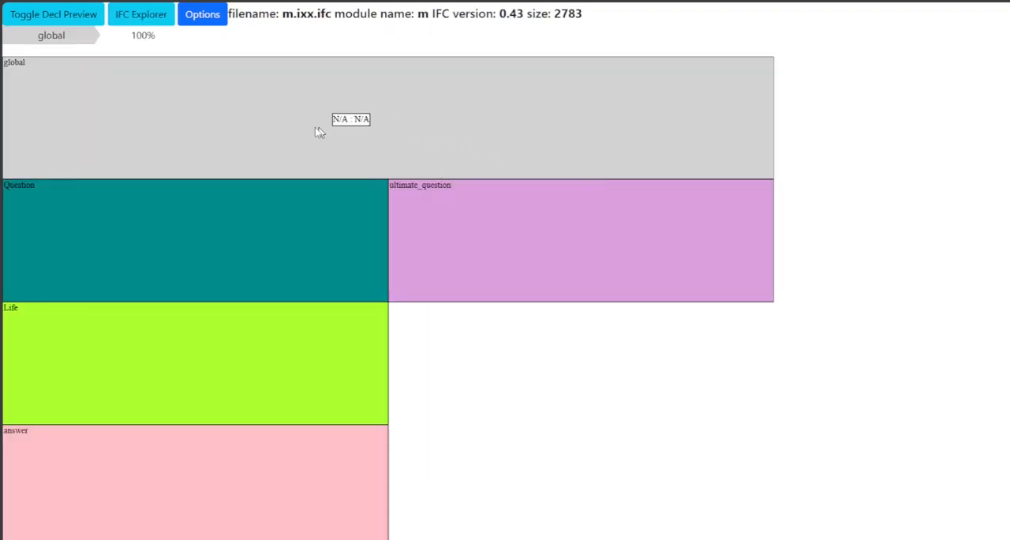
mouse_move(534, 246)
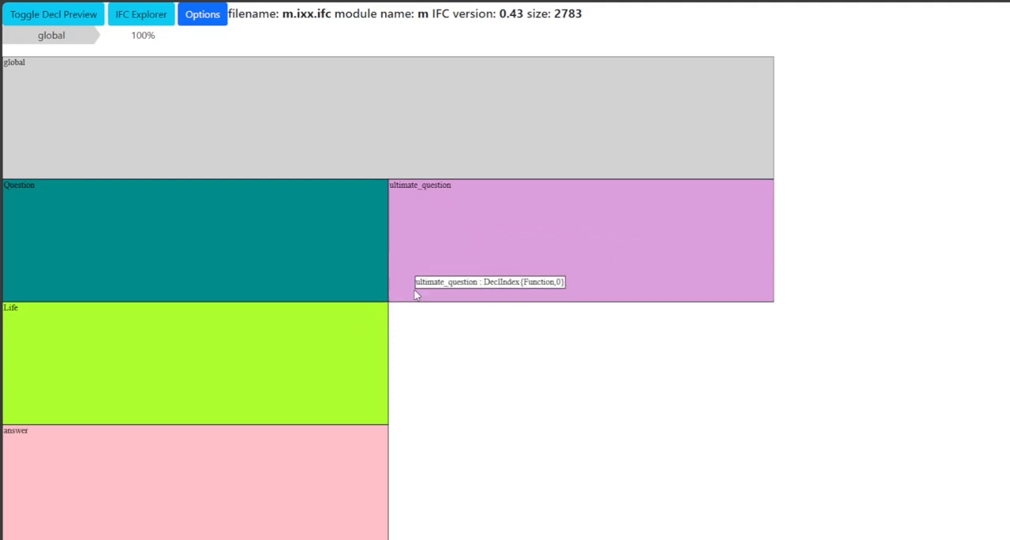
mouse_move(294, 286)
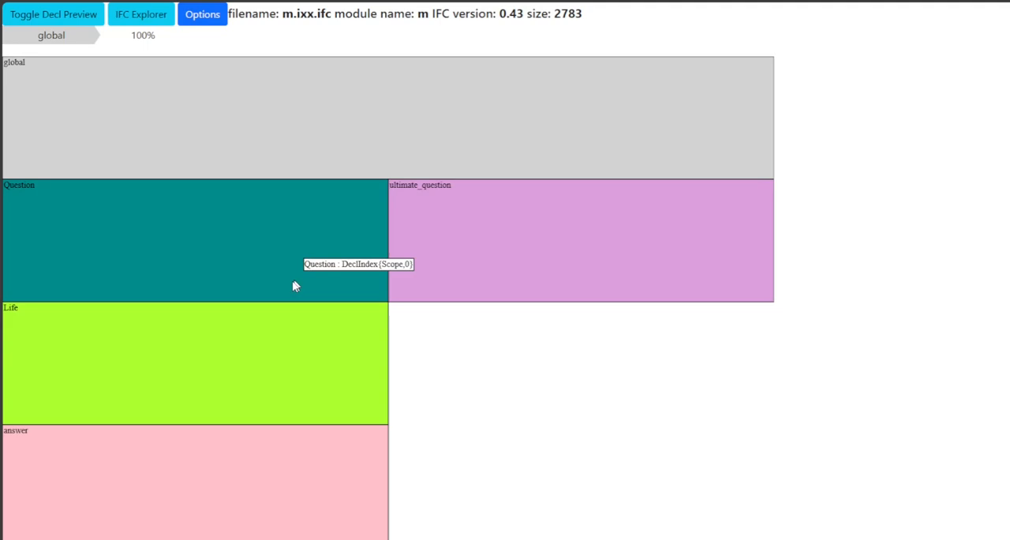
mouse_move(192, 240)
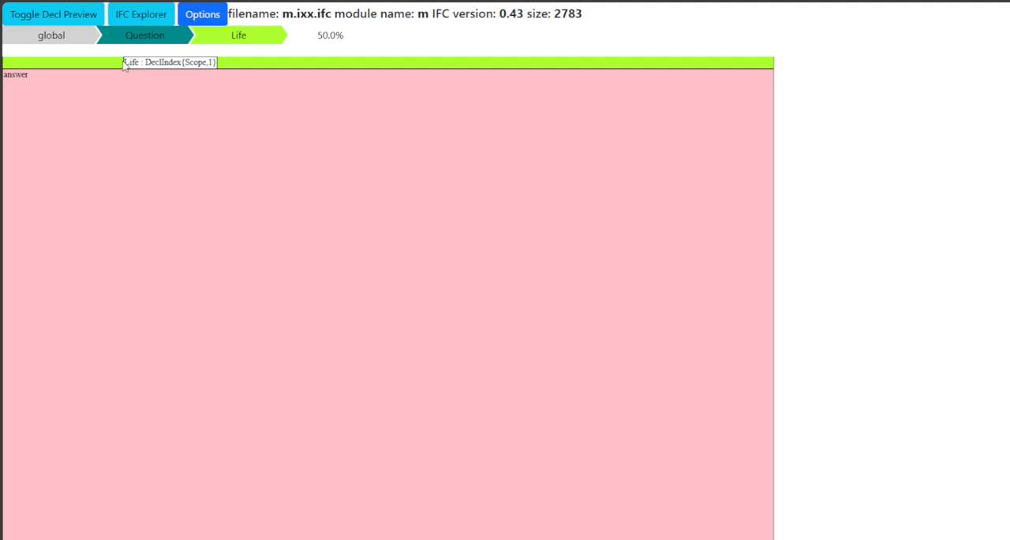
left_click(144, 34)
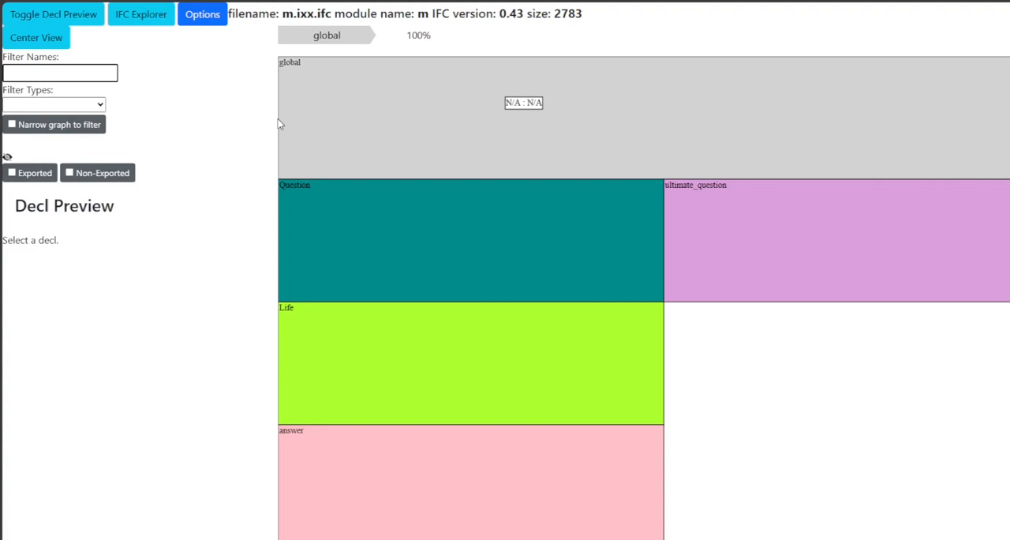
Step: Filter names by 'Question', clear the filter, and open the declaration type filter
type("Question")
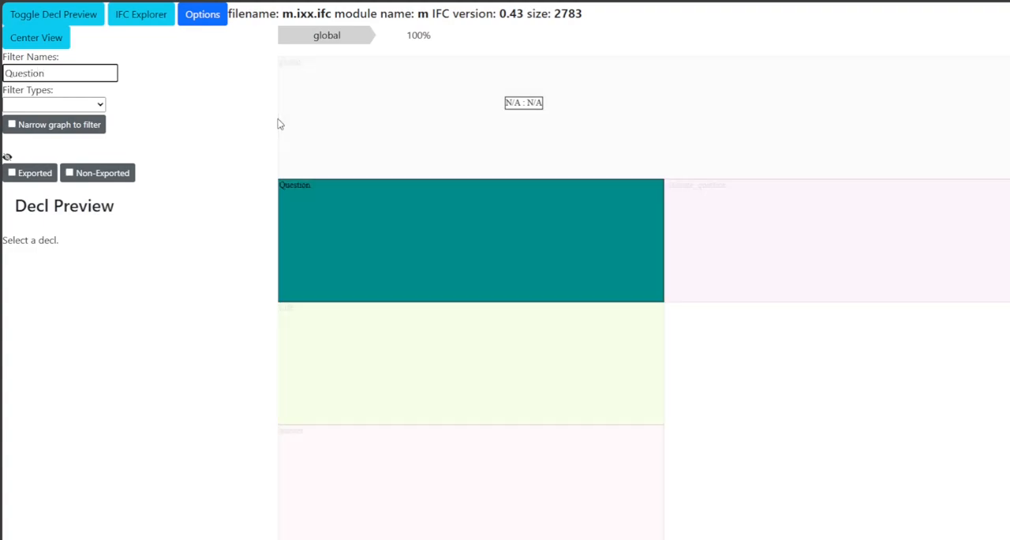
type("-")
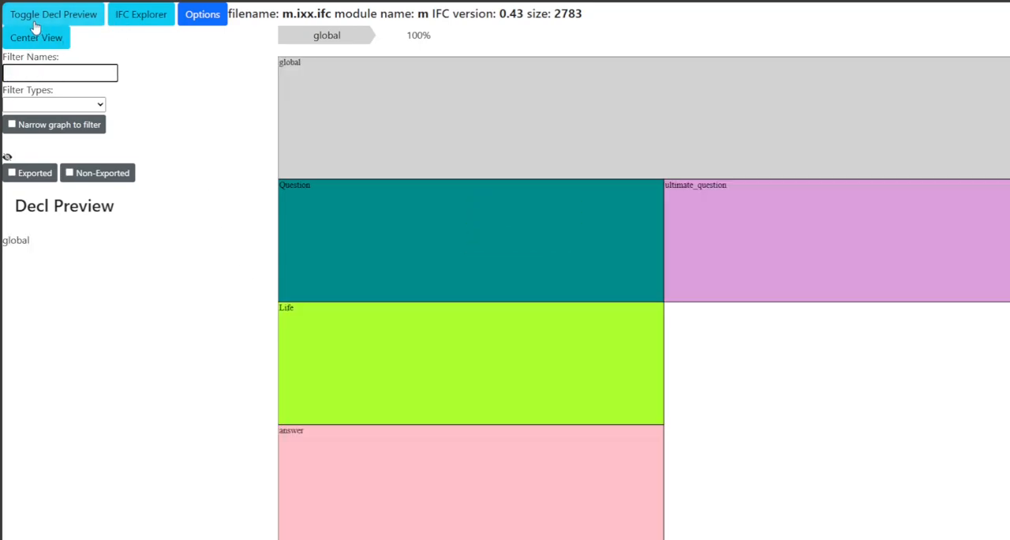
left_click(51, 104)
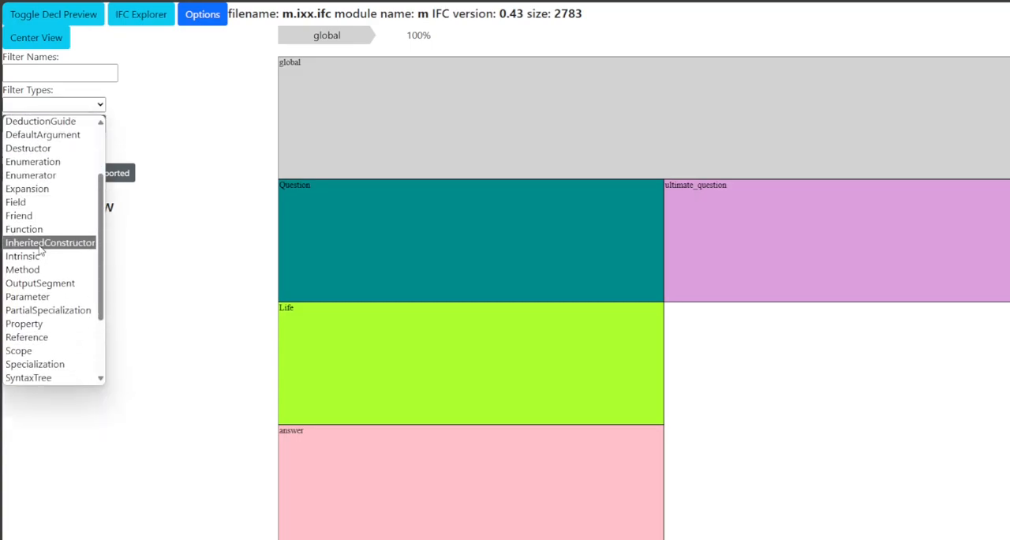
left_click(28, 229)
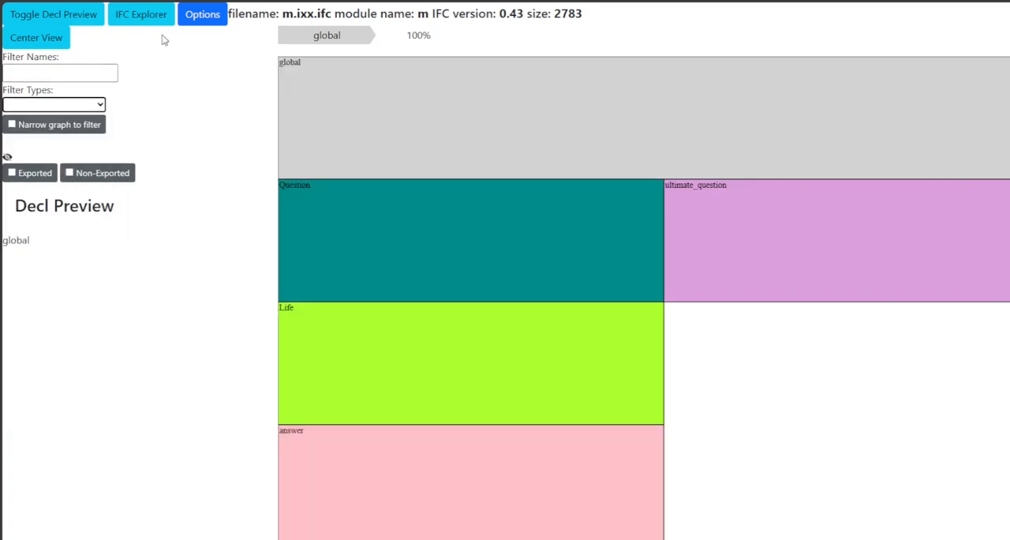
Step: Hide the explorer panel, transpose the graph layout, then restore the normal layout
left_click(202, 15)
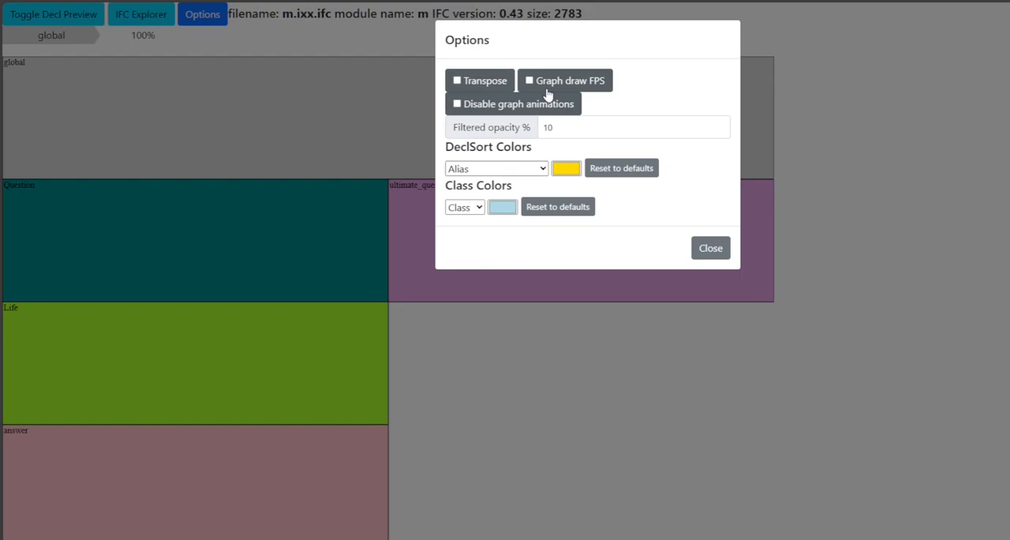
left_click(457, 80)
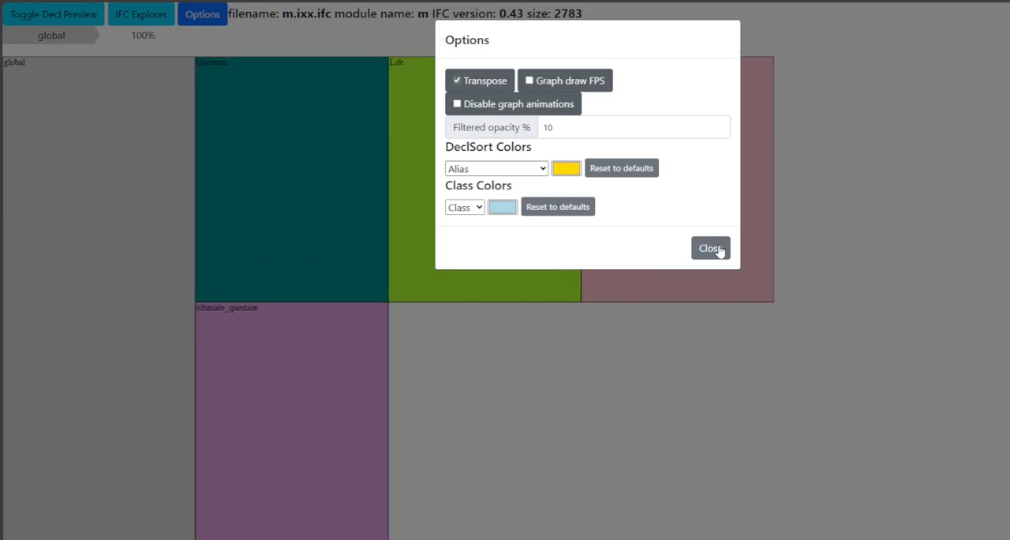
left_click(710, 247)
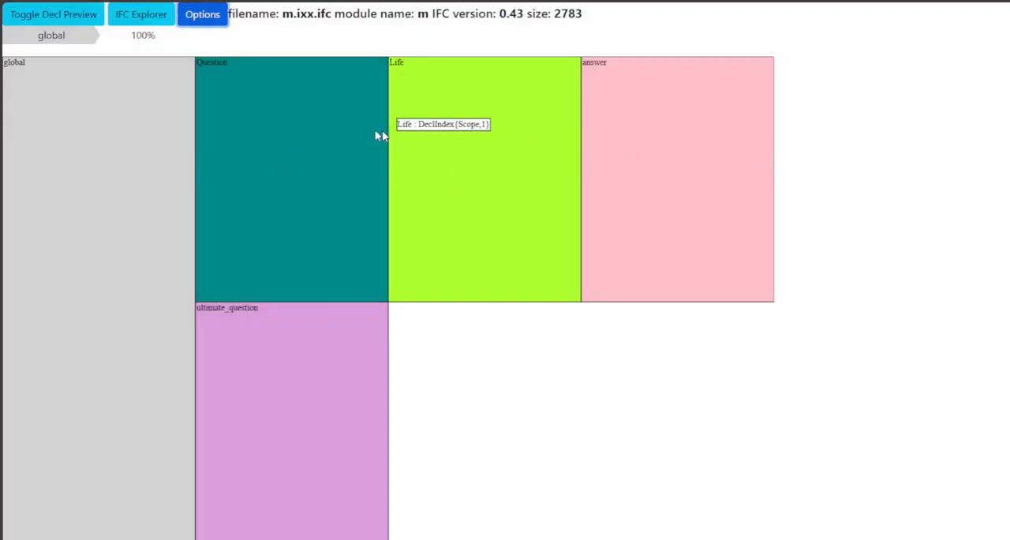
mouse_move(301, 135)
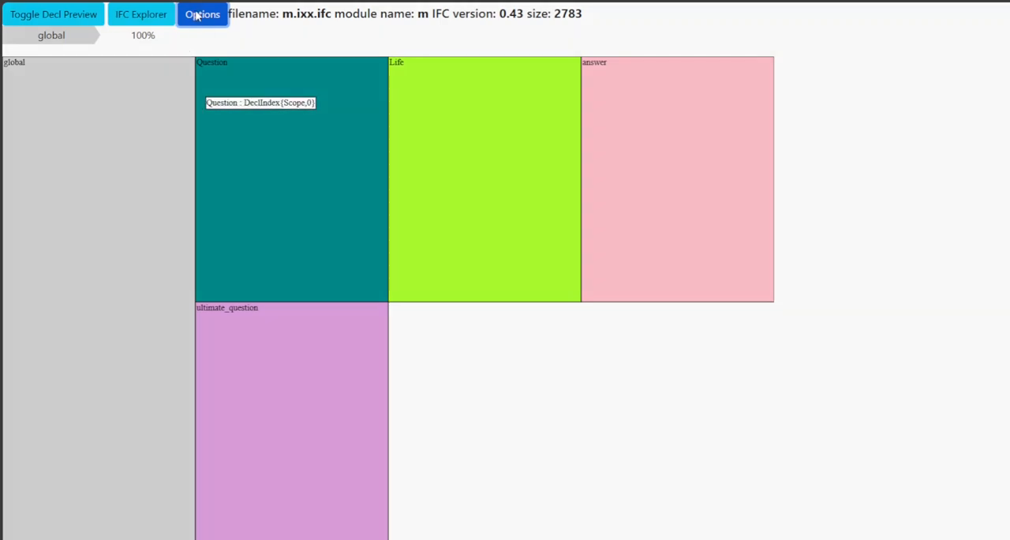
left_click(202, 14)
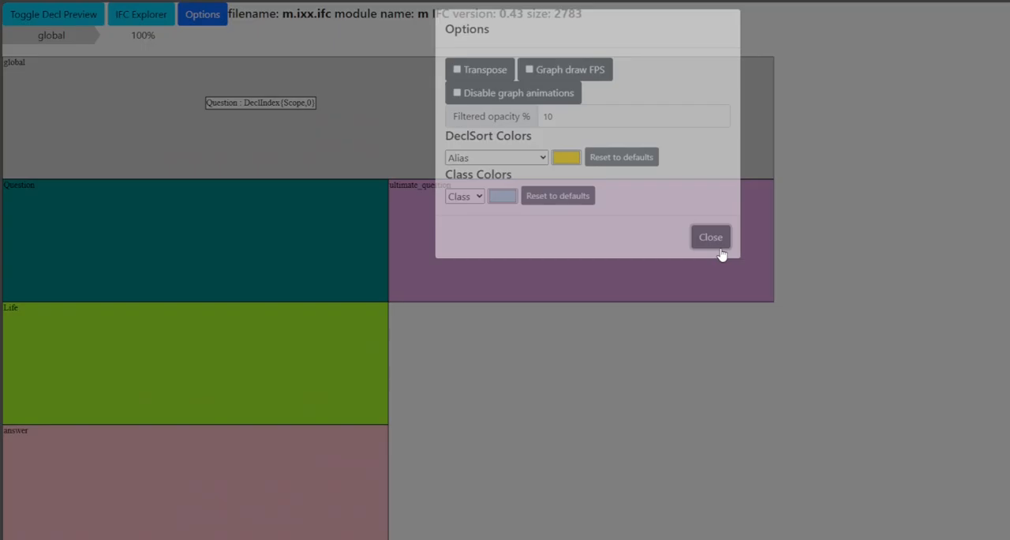
left_click(710, 236)
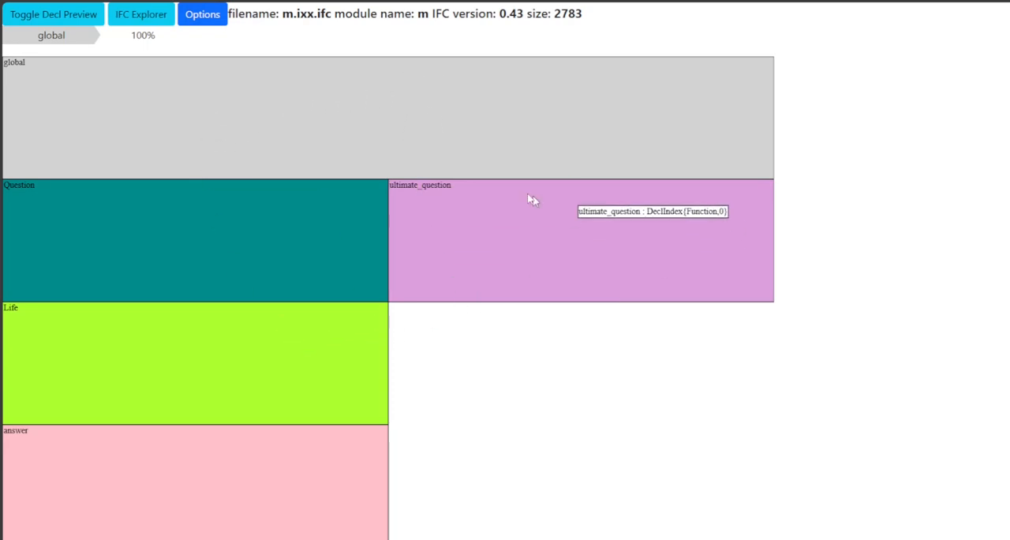
mouse_move(484, 315)
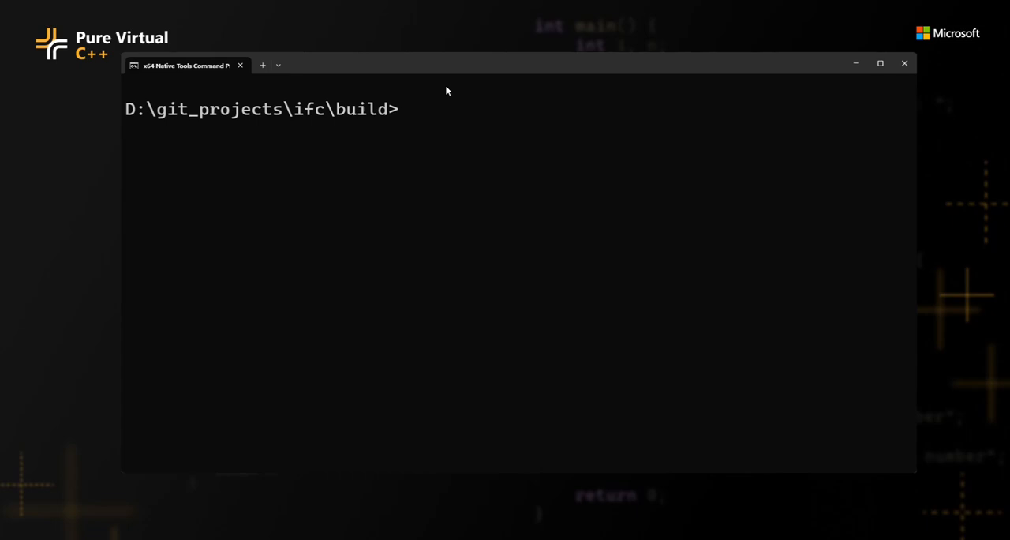
Step: Run '.\Release\ifc version' on x64\Debug\m.ixx.ifc to report its version
type(".\\Release\\ifc version C:\\Users\\cdaca\\source\\repos\\Project1\\Project1\\x64\\Debug\\m.ixx.ifc")
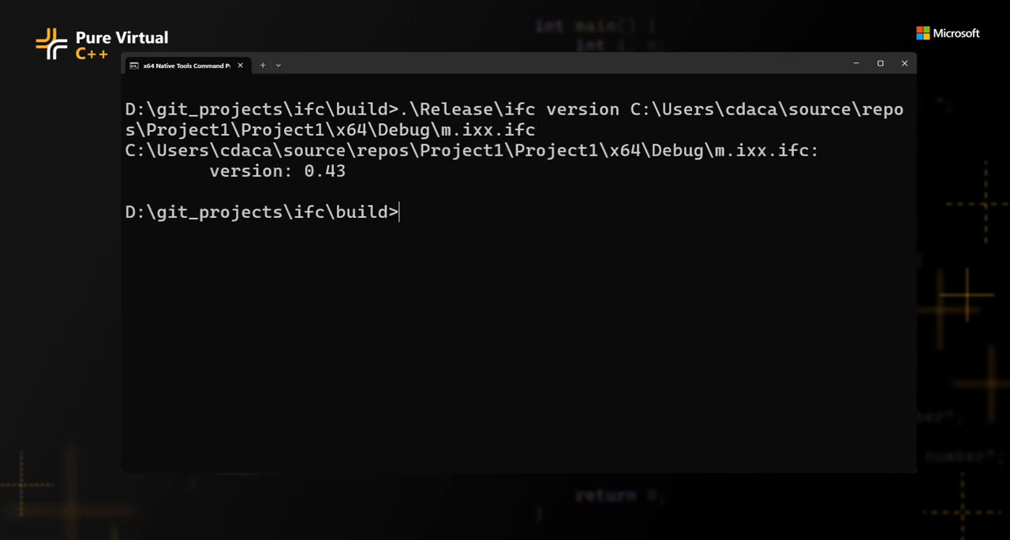
mouse_move(560, 155)
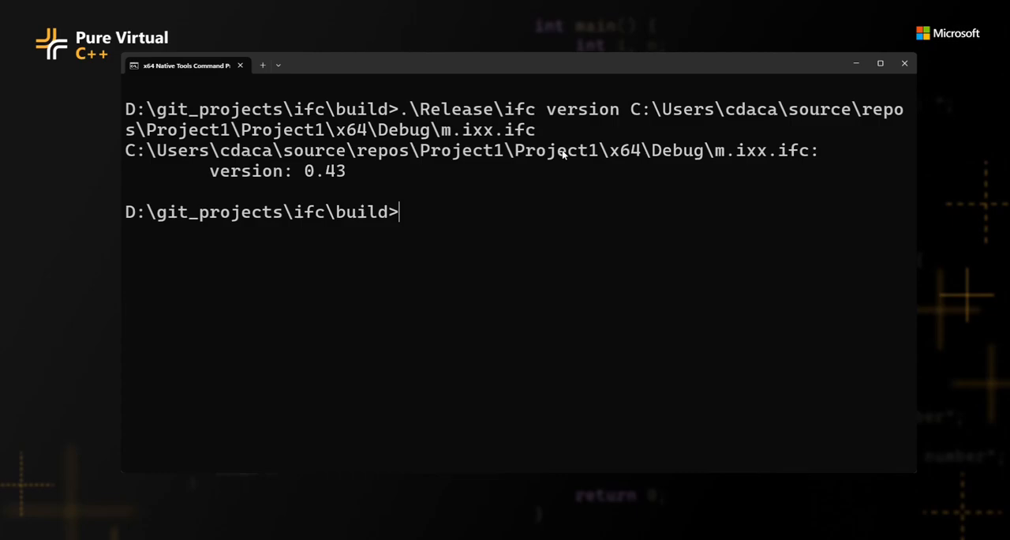